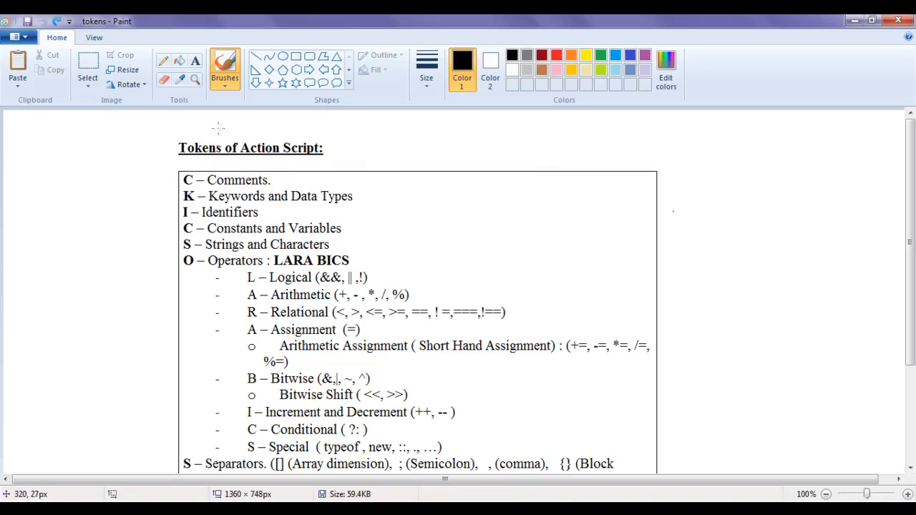
Draw a two-stroke tick mark above the Tokens of Action Script title
drag(215, 140, 247, 117)
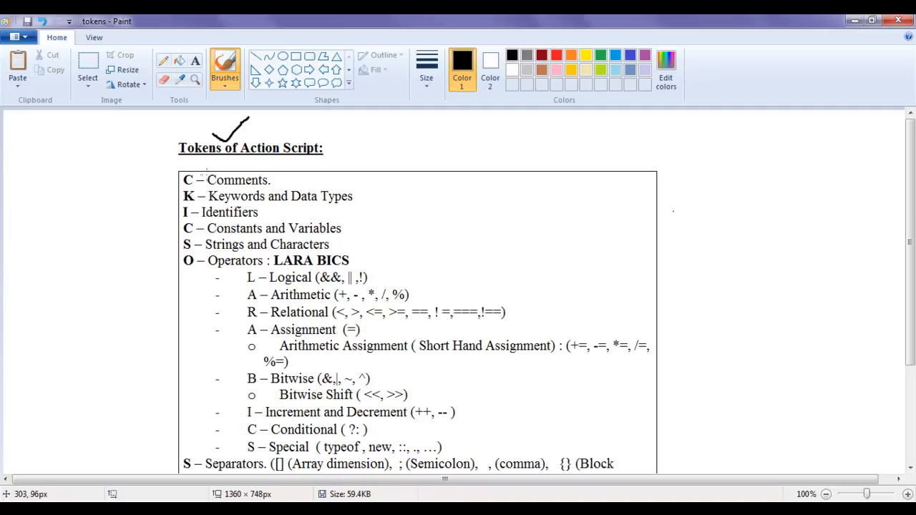
drag(230, 169, 255, 183)
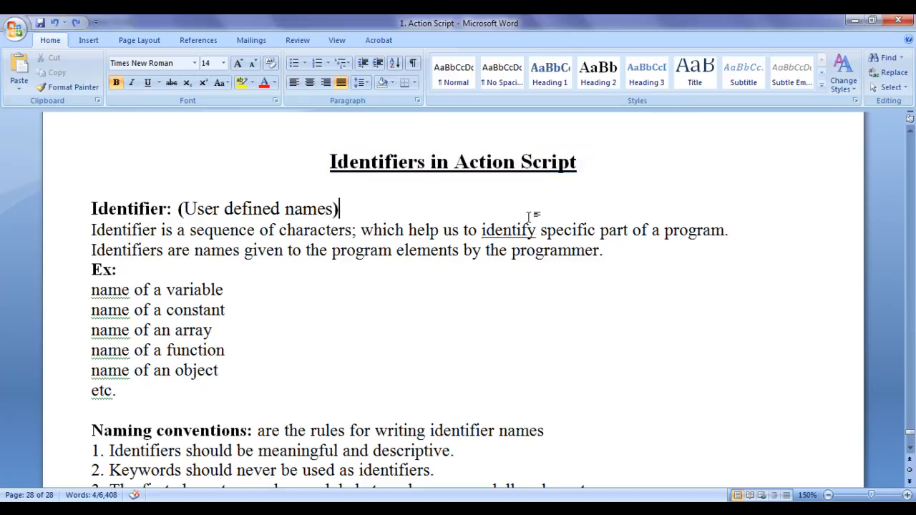
double_click(129, 209)
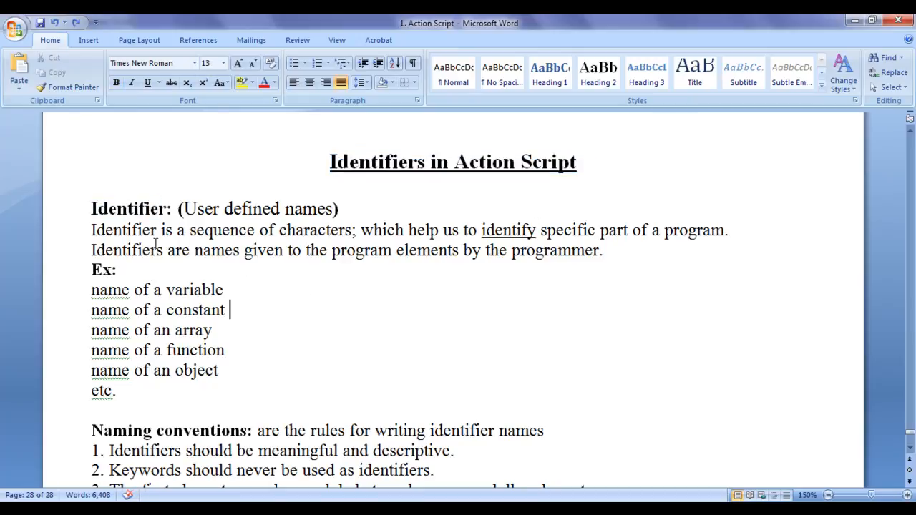
drag(91, 209, 338, 209)
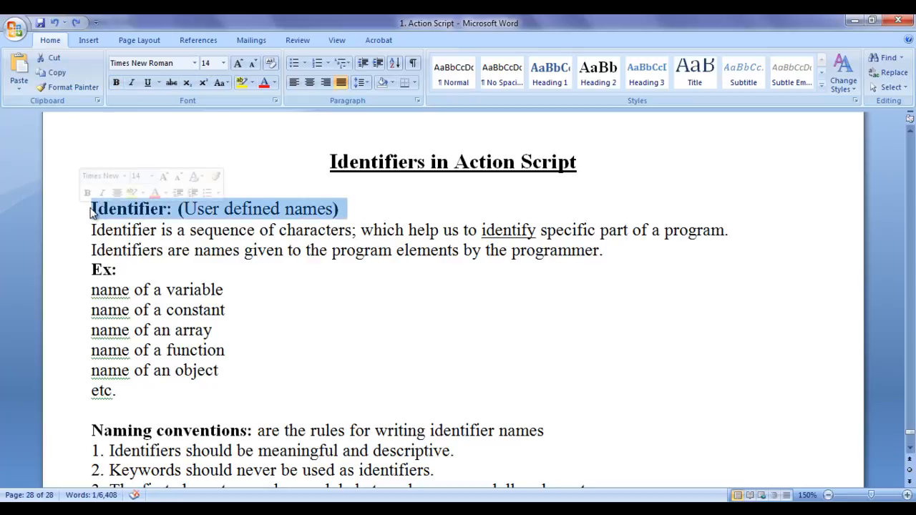
click(212, 329)
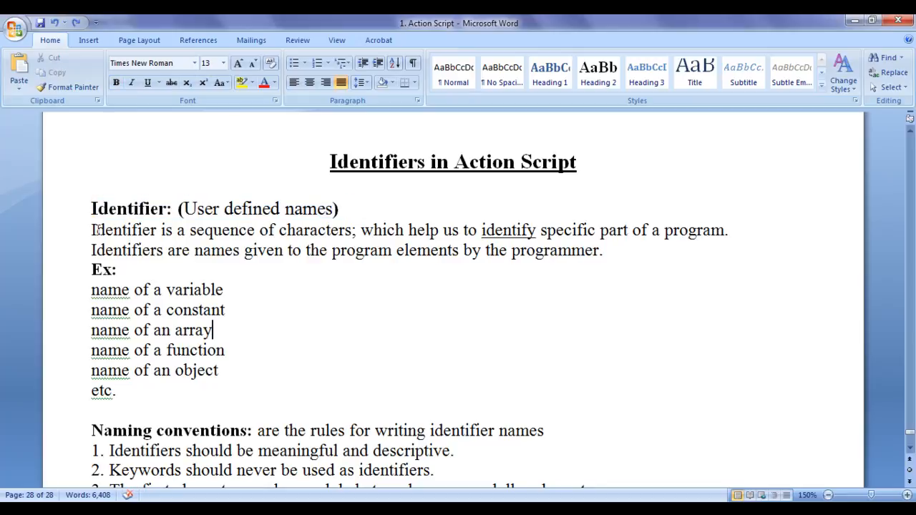
drag(91, 229, 353, 229)
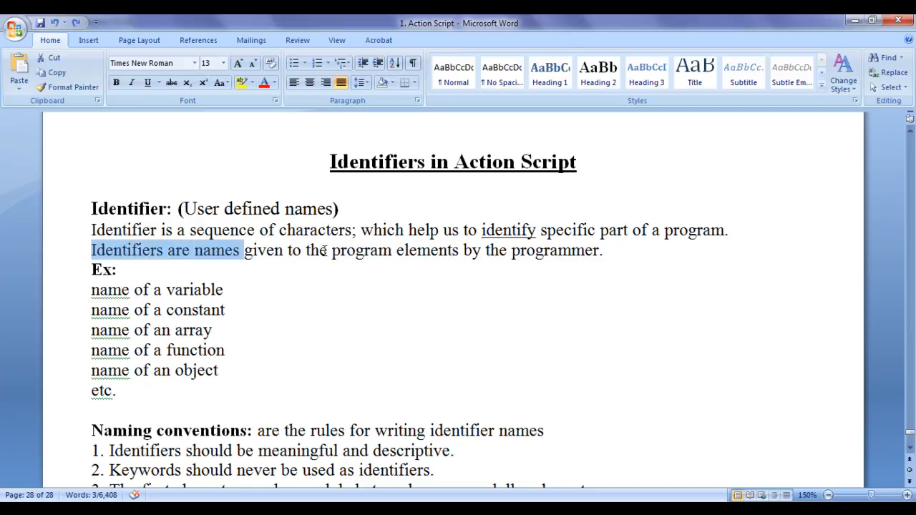
click(506, 249)
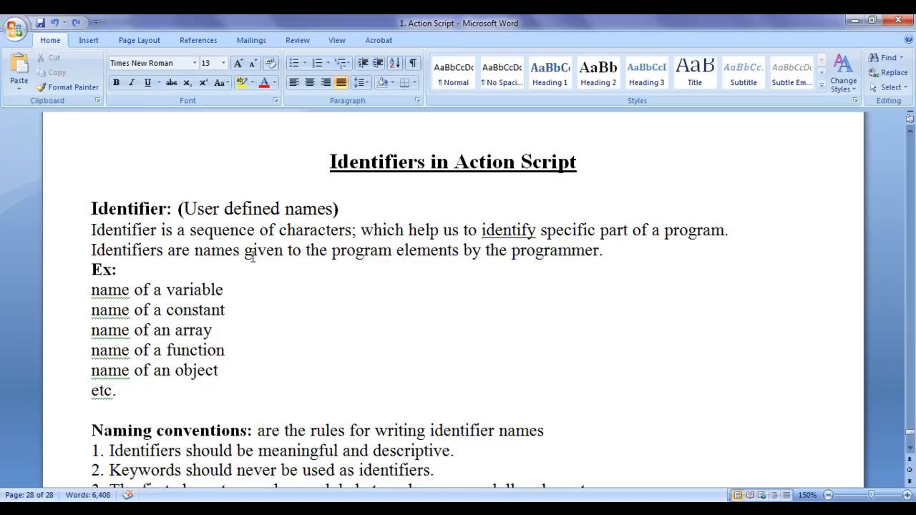
drag(193, 250, 601, 251)
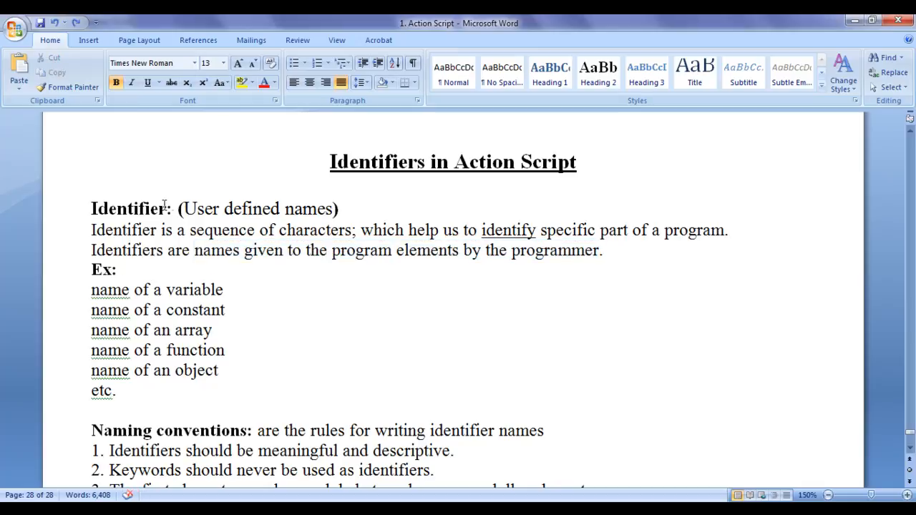
drag(183, 209, 333, 209)
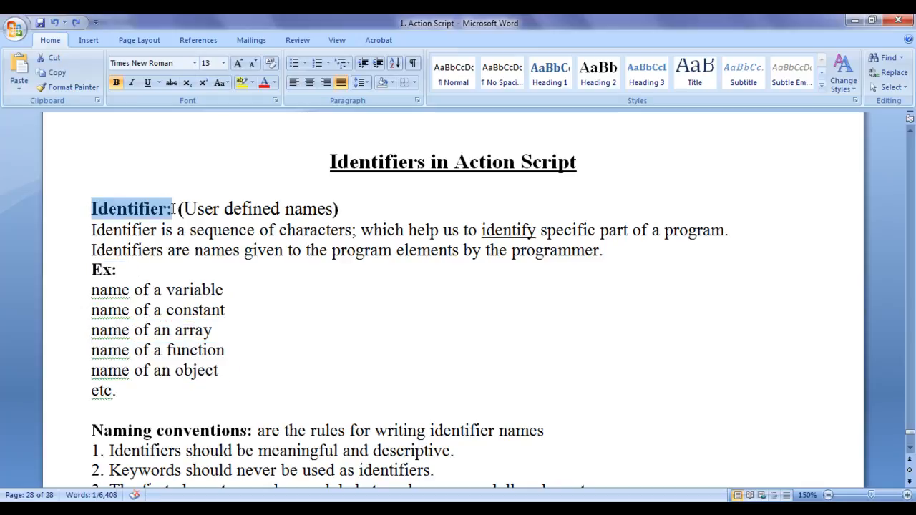
double_click(193, 289)
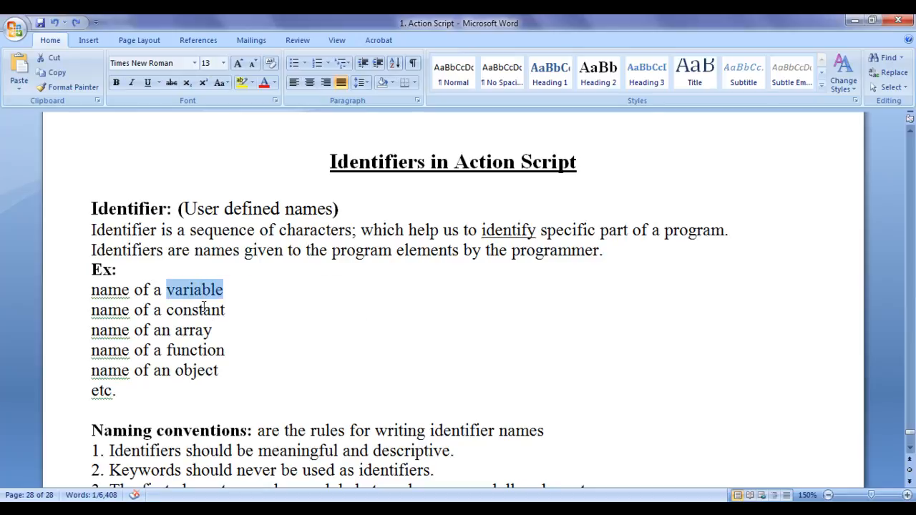
click(197, 369)
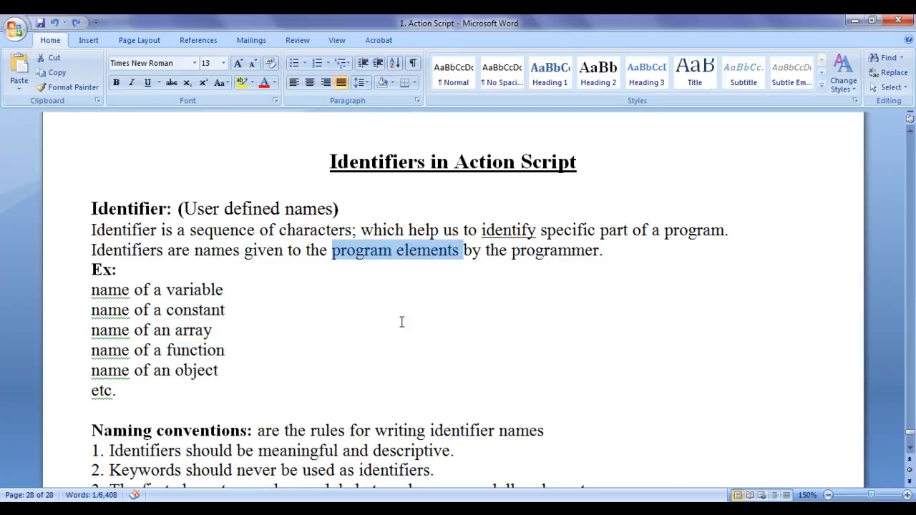
double_click(194, 289)
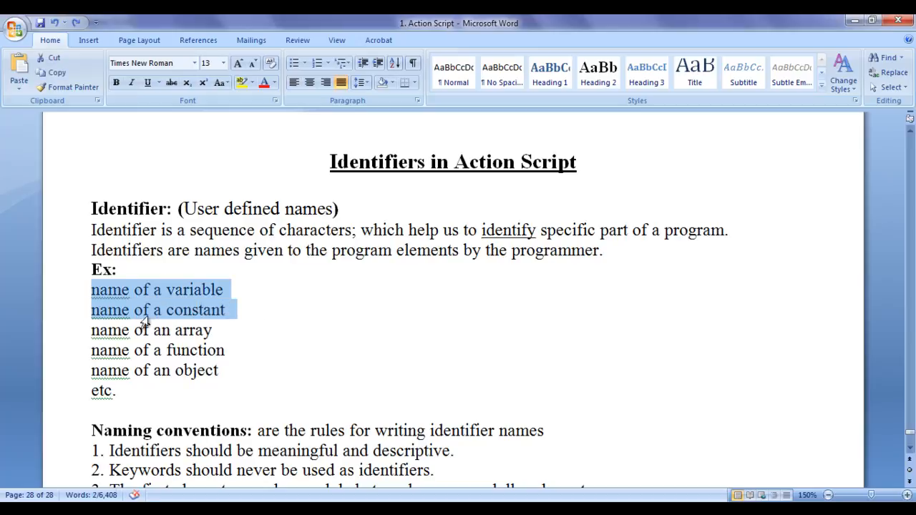
drag(144, 309, 114, 390)
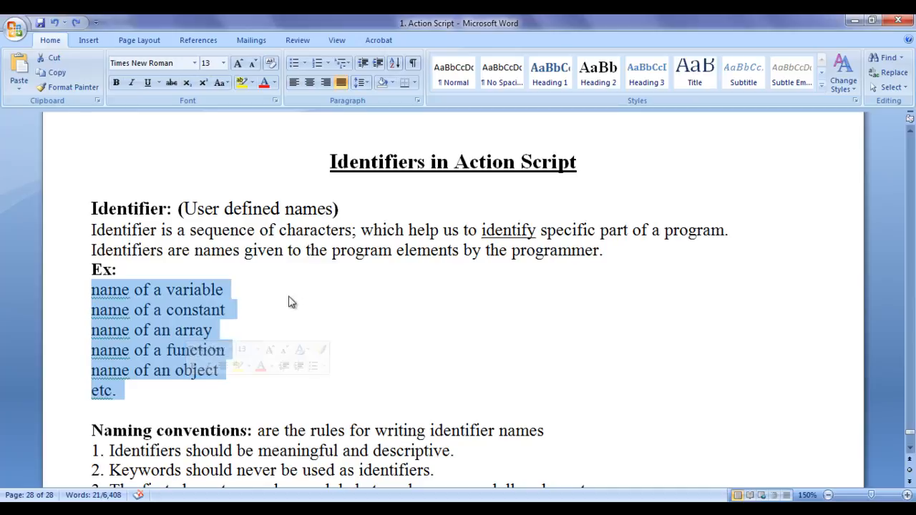
click(290, 295)
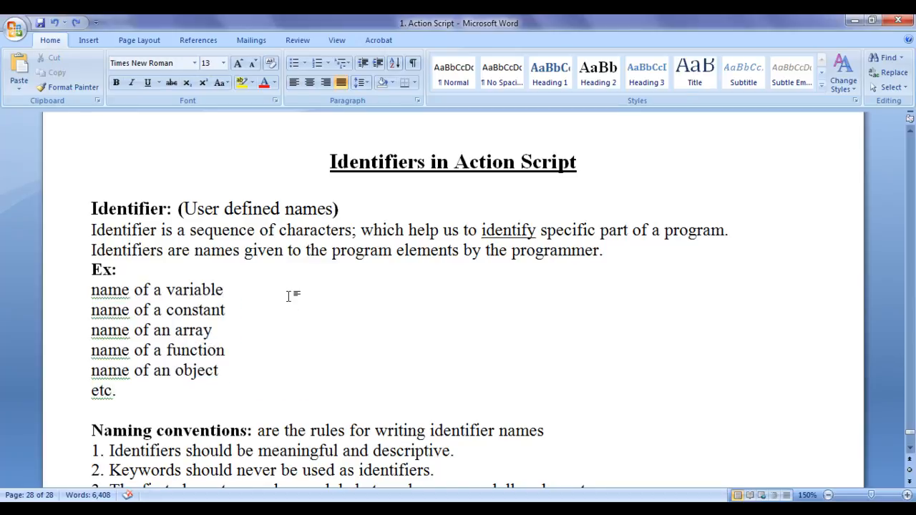
click(224, 289)
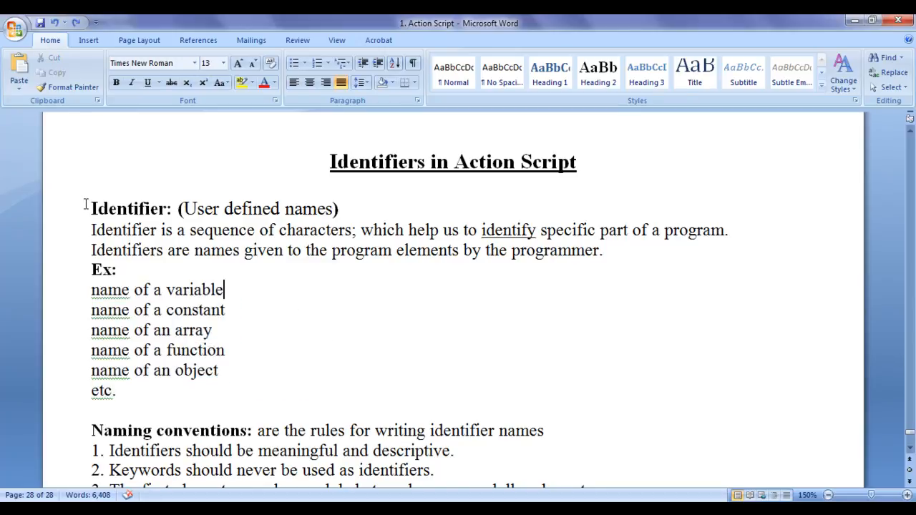
Scroll to the Naming conventions section and highlight the phrase 'are the rules'
scroll(down, 3)
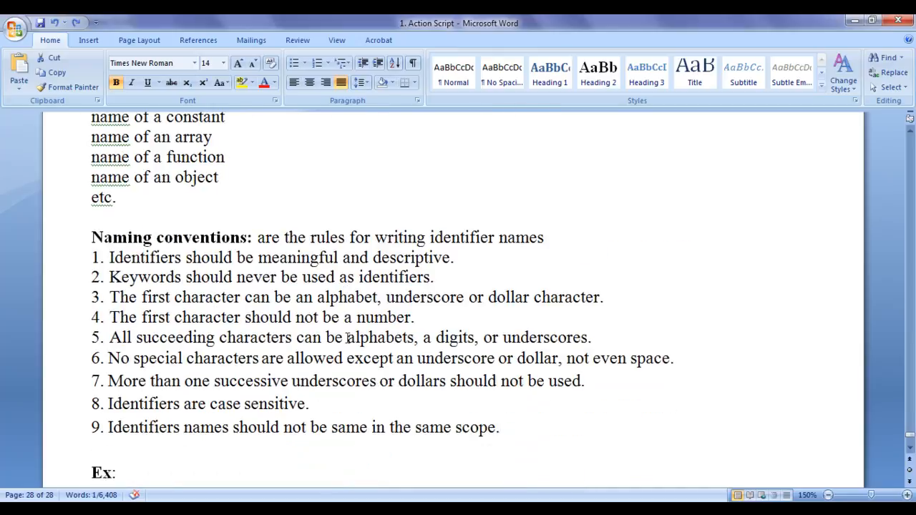
scroll(down, 3)
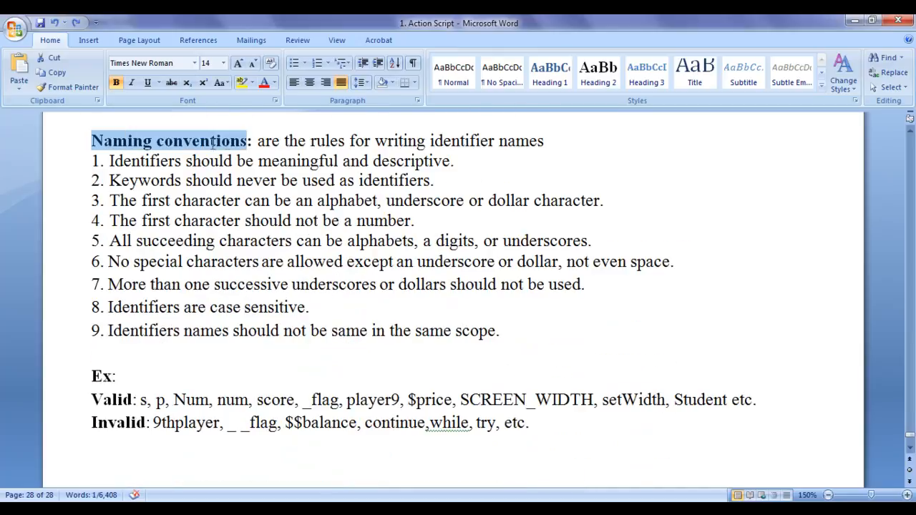
click(309, 306)
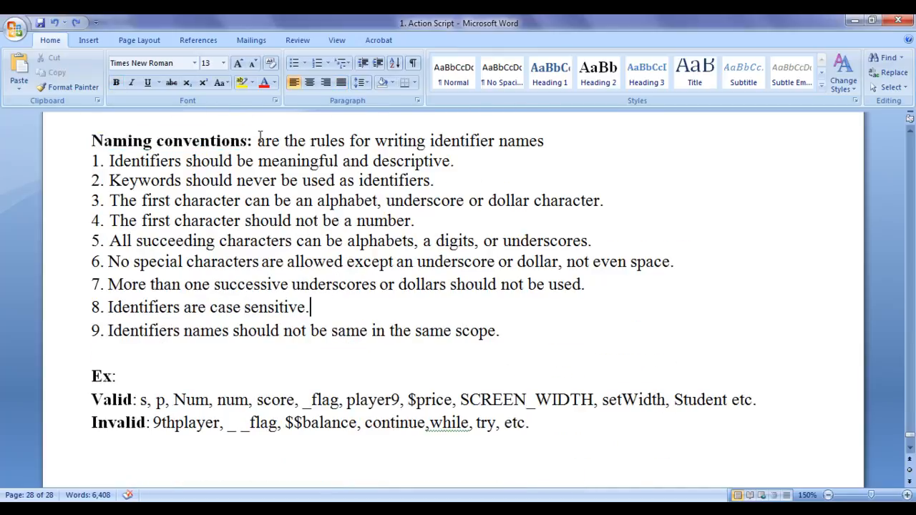
drag(258, 141, 344, 140)
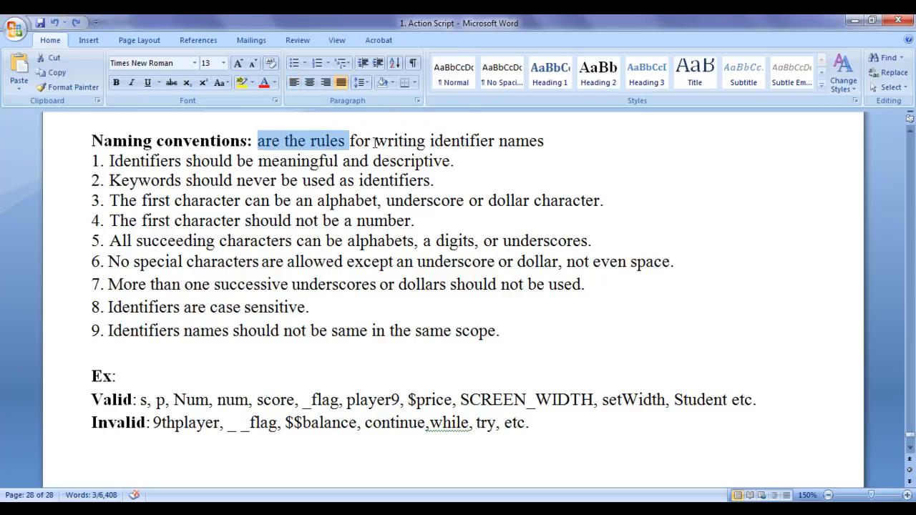
click(435, 180)
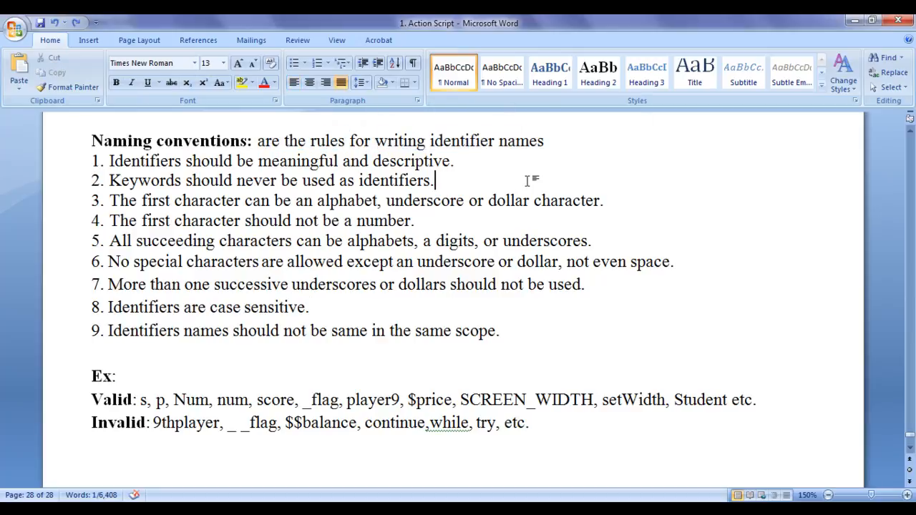
double_click(447, 142)
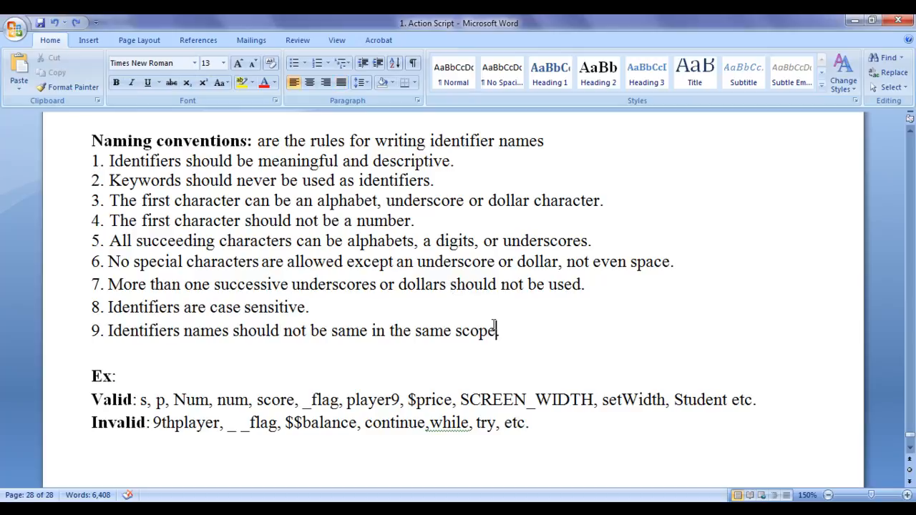
Highlight rule 1 about meaningful identifier names, then clear the selection
double_click(118, 160)
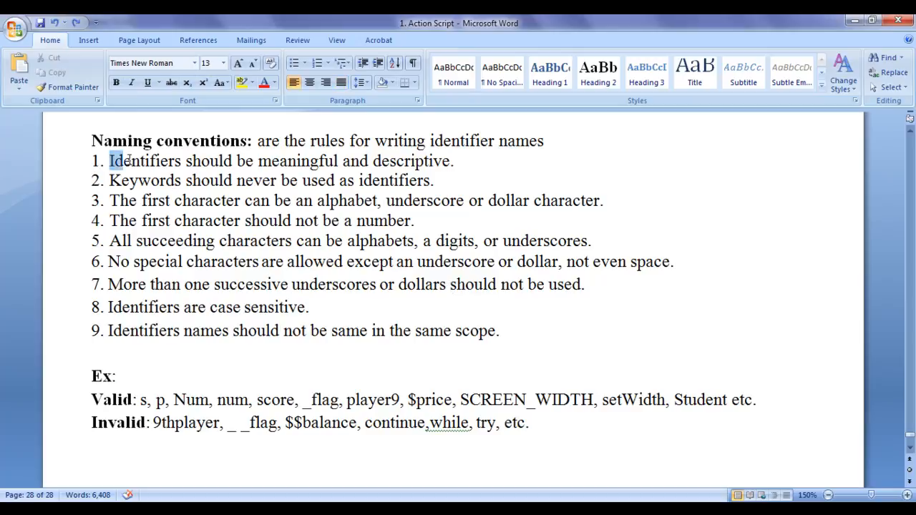
drag(109, 160, 453, 160)
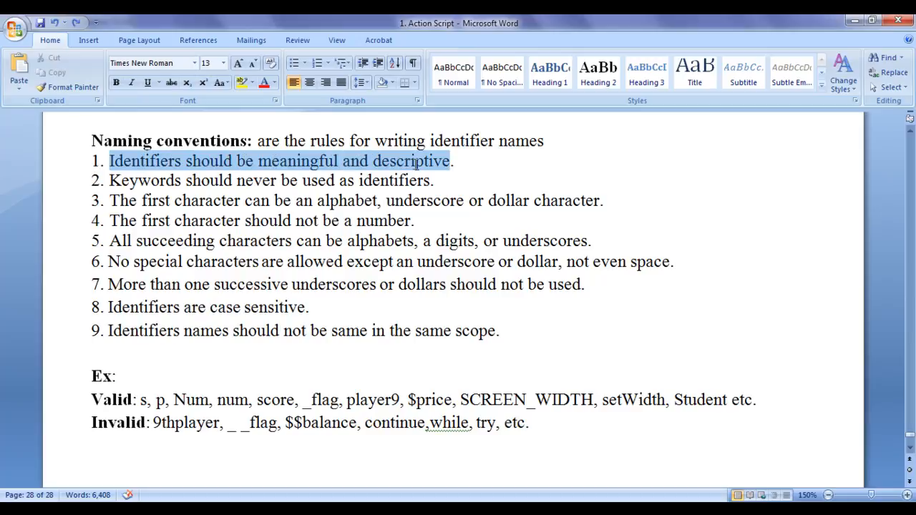
click(436, 181)
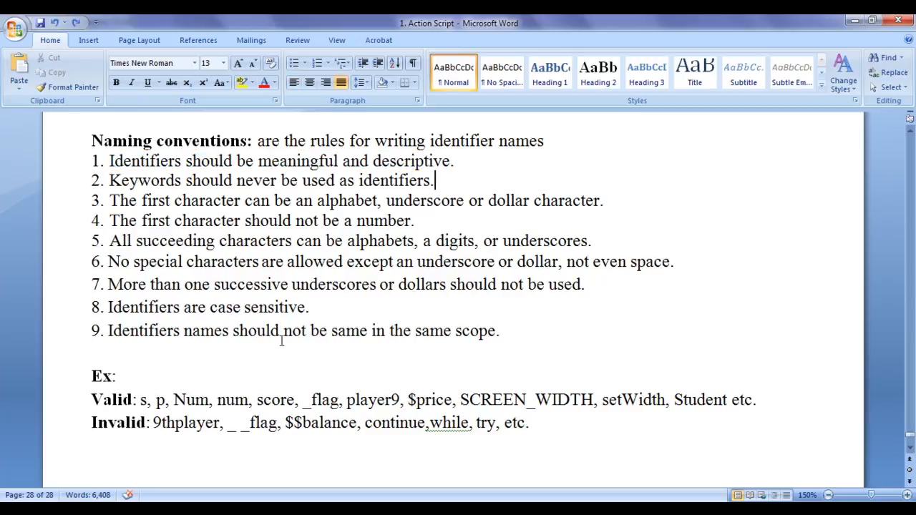
double_click(142, 400)
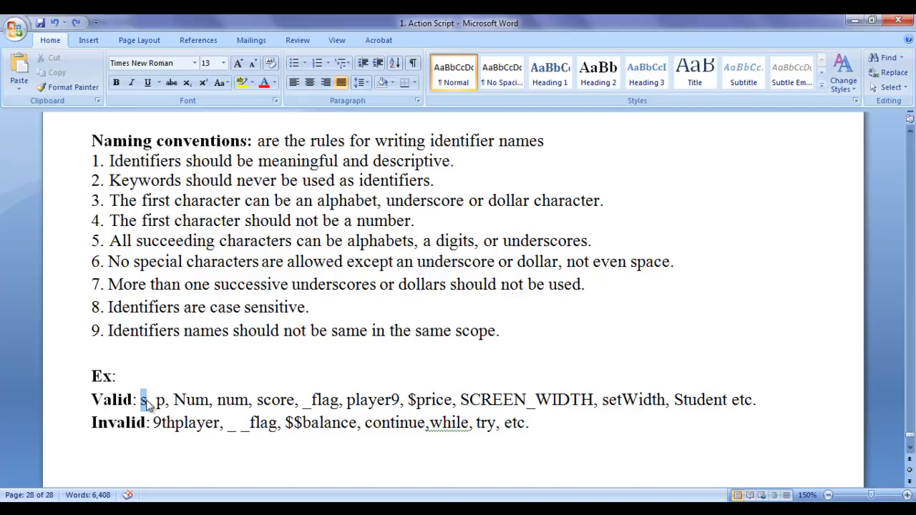
click(156, 399)
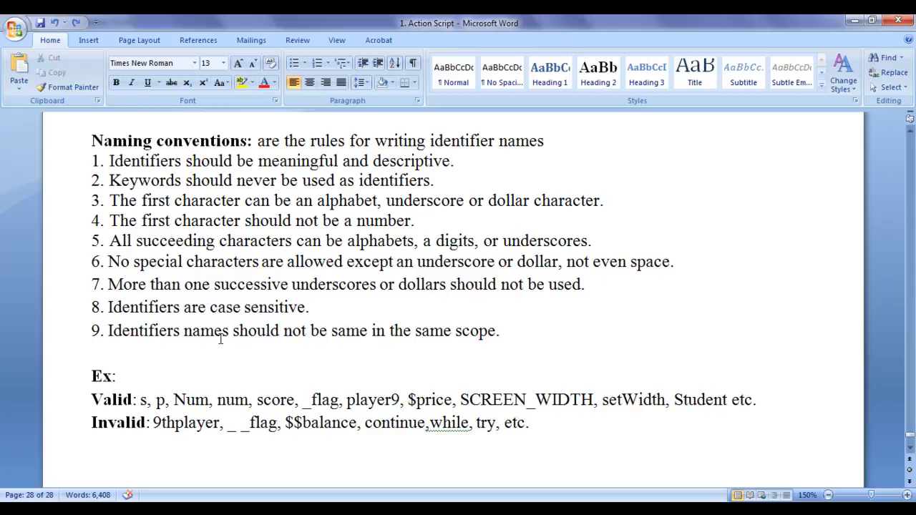
click(156, 399)
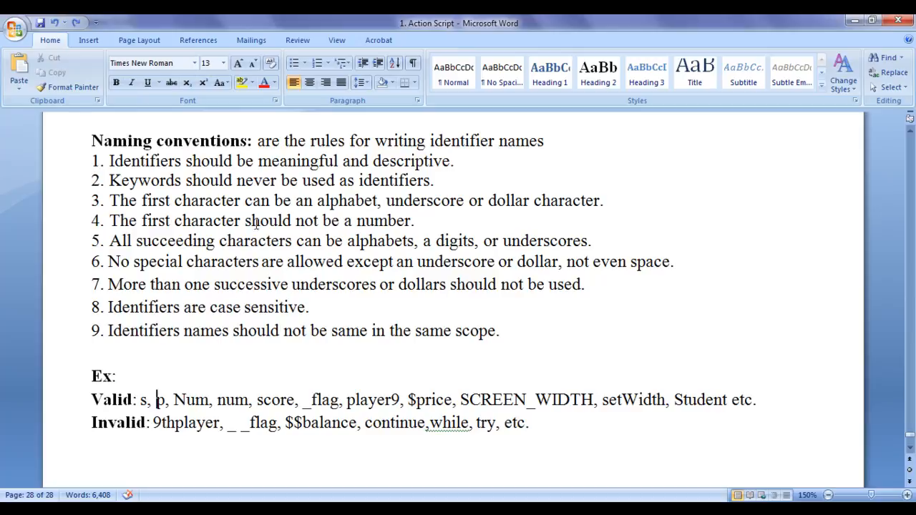
double_click(295, 160)
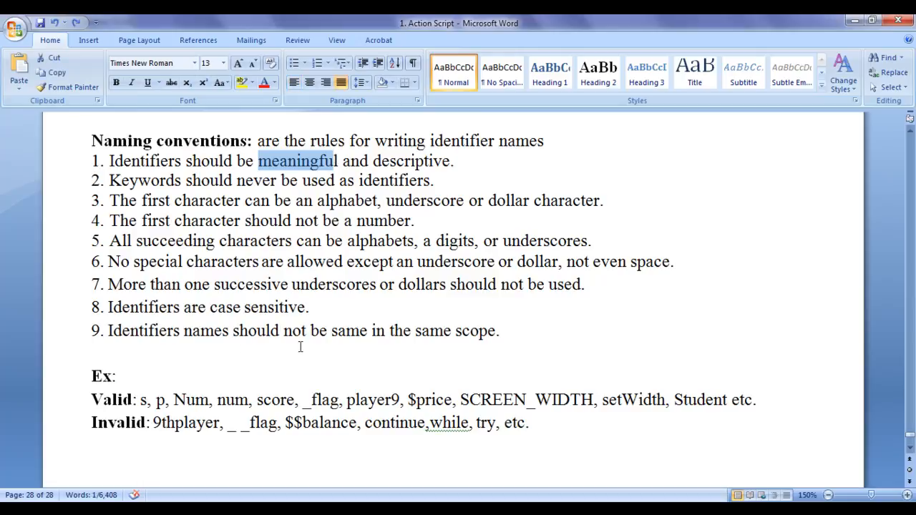
double_click(433, 399)
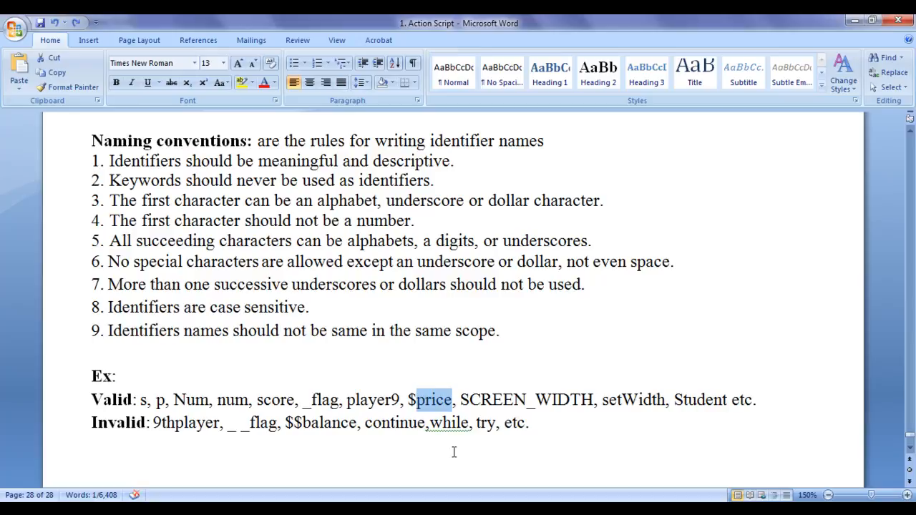
double_click(494, 400)
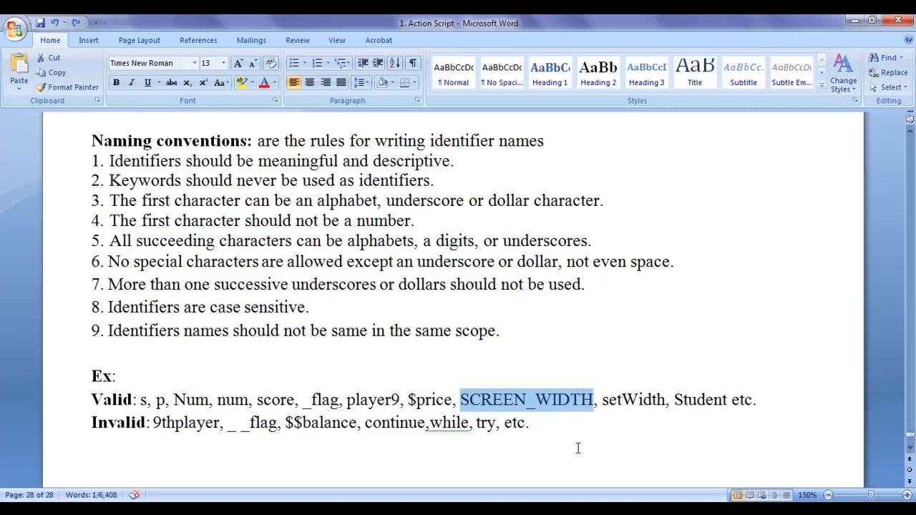
mouse_move(570, 441)
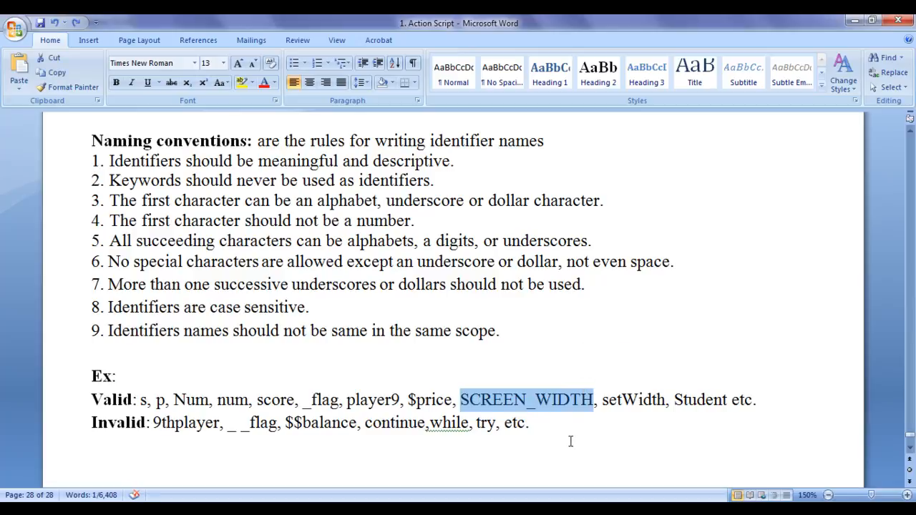
mouse_move(570, 438)
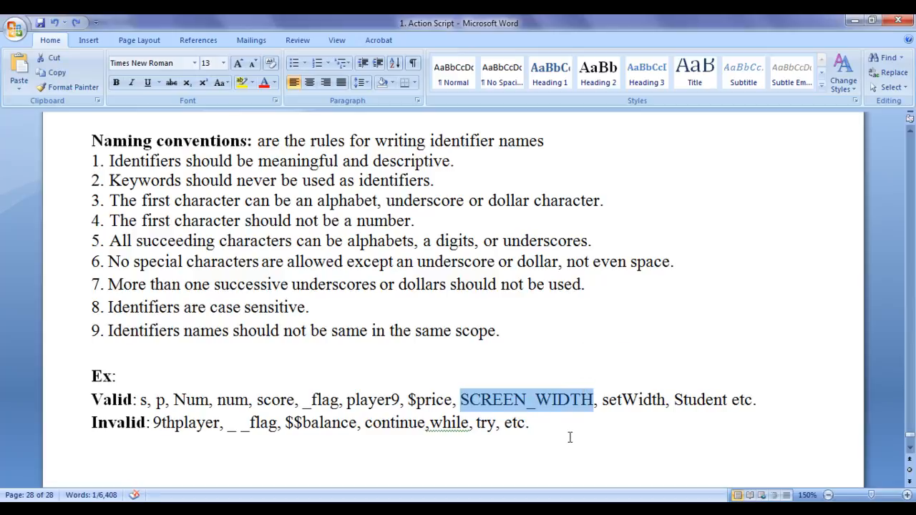
double_click(370, 400)
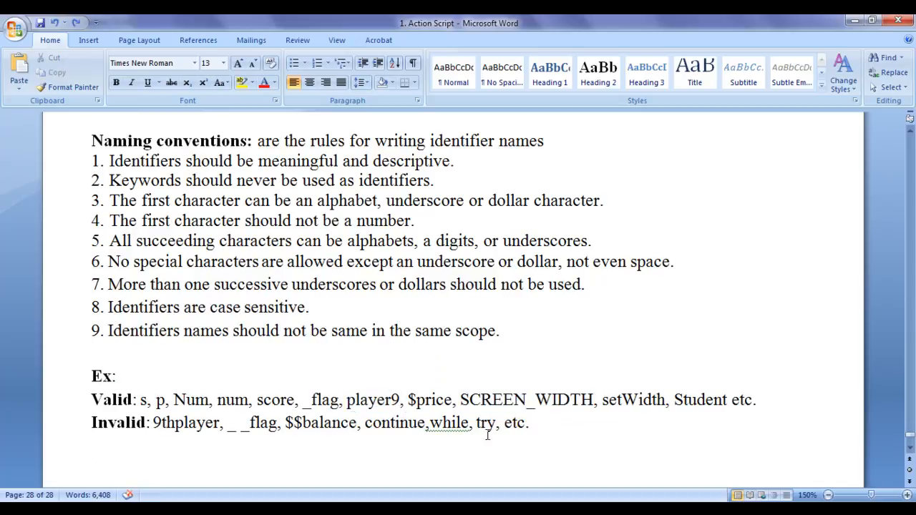
double_click(275, 399)
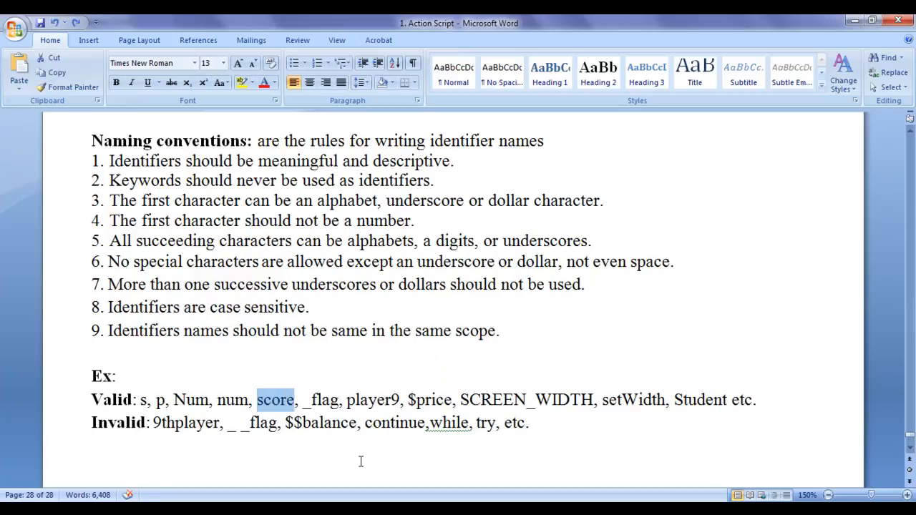
click(92, 445)
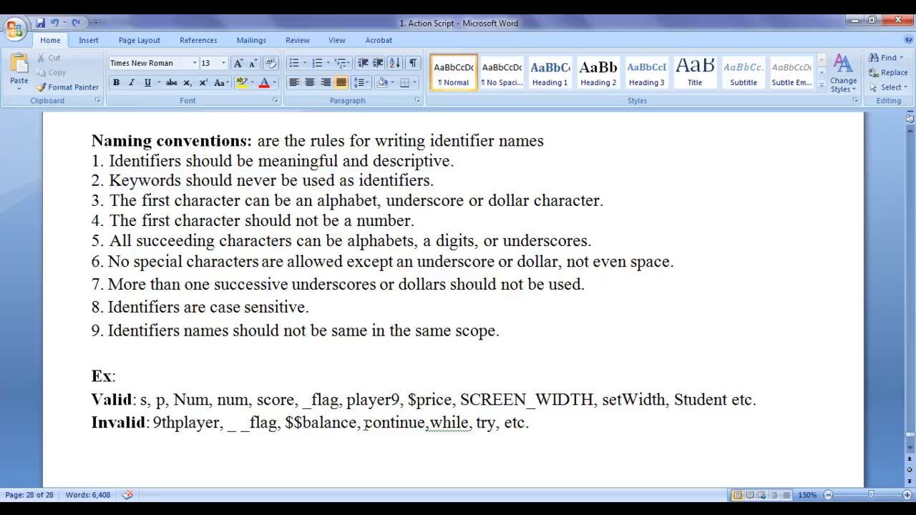
double_click(486, 424)
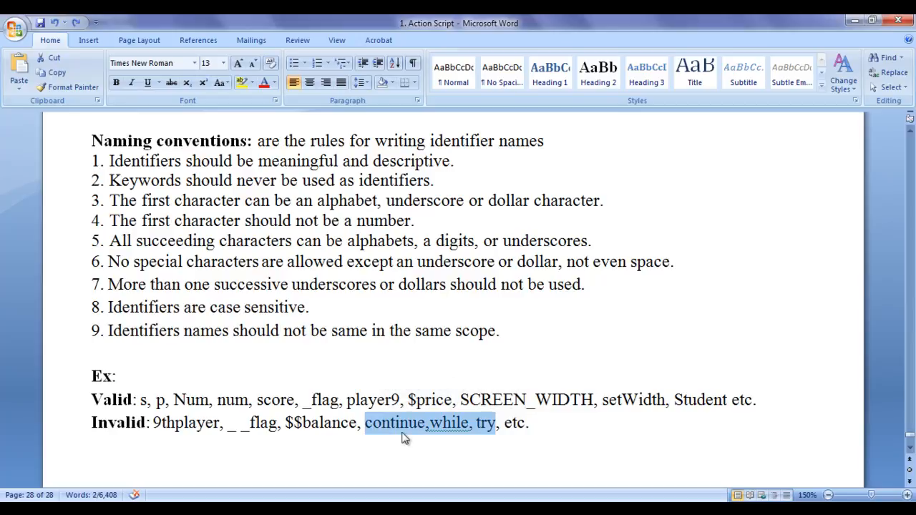
double_click(118, 422)
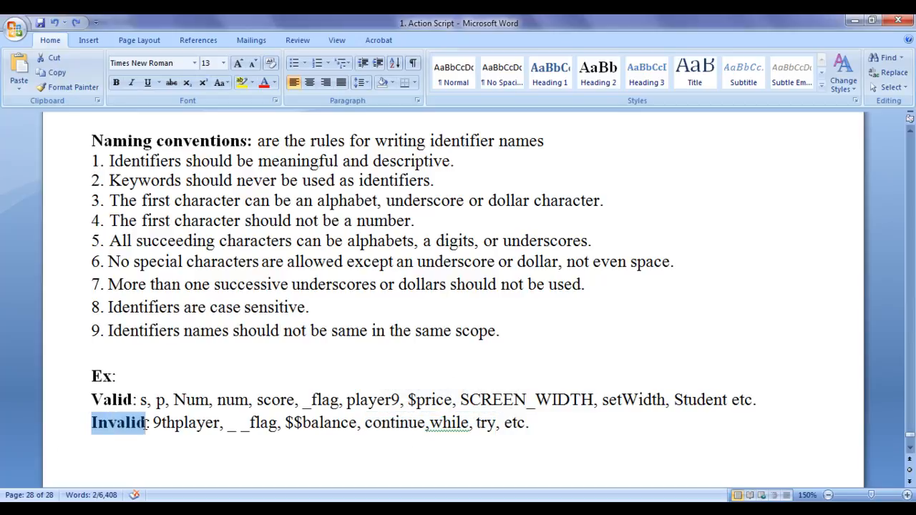
click(524, 422)
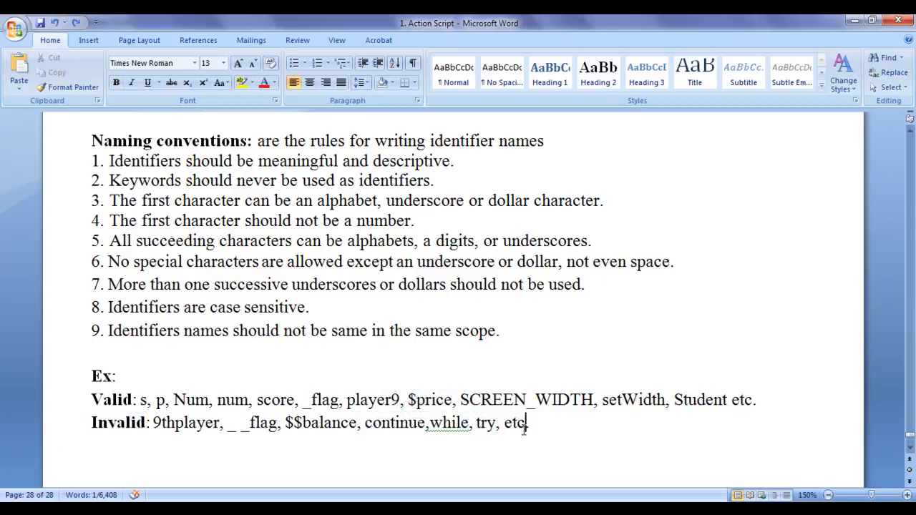
drag(109, 201, 243, 200)
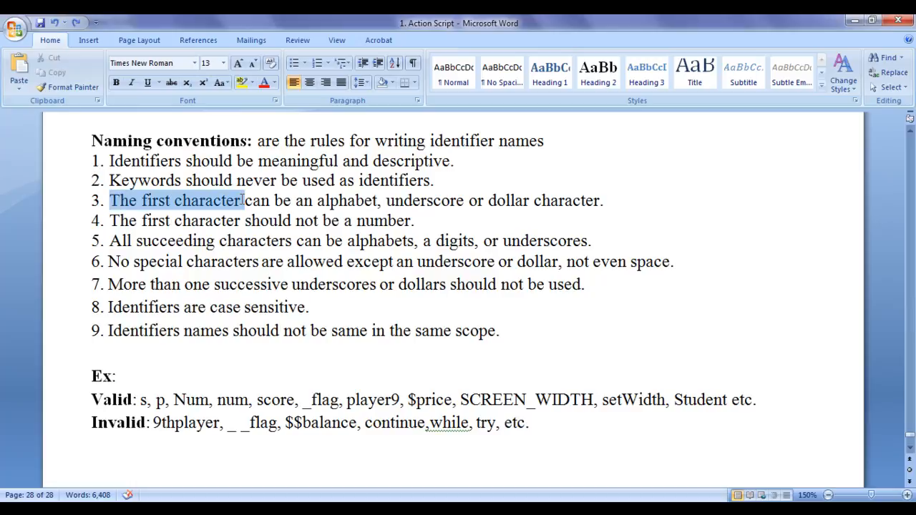
double_click(415, 201)
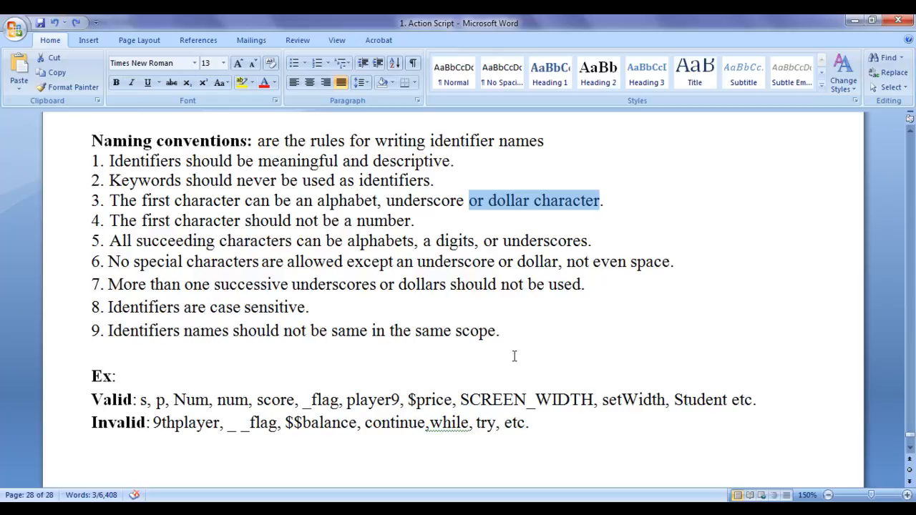
click(178, 399)
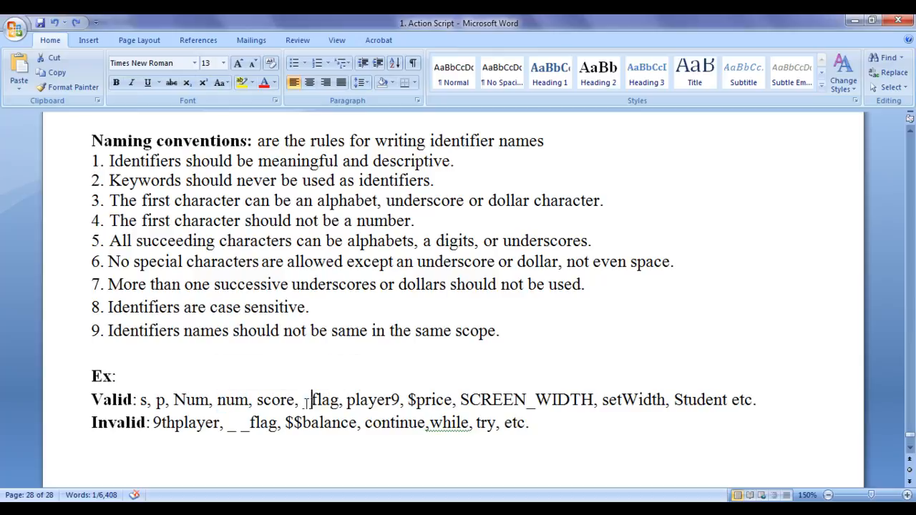
double_click(413, 399)
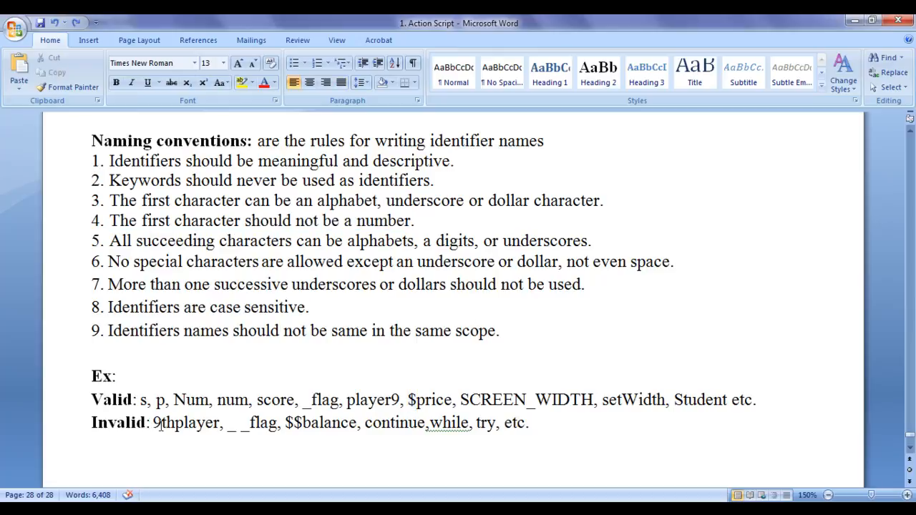
double_click(186, 424)
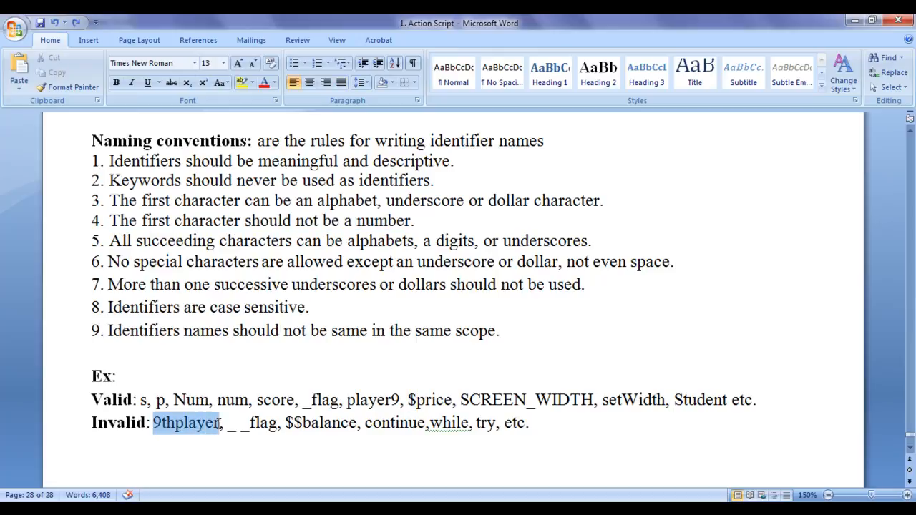
click(92, 447)
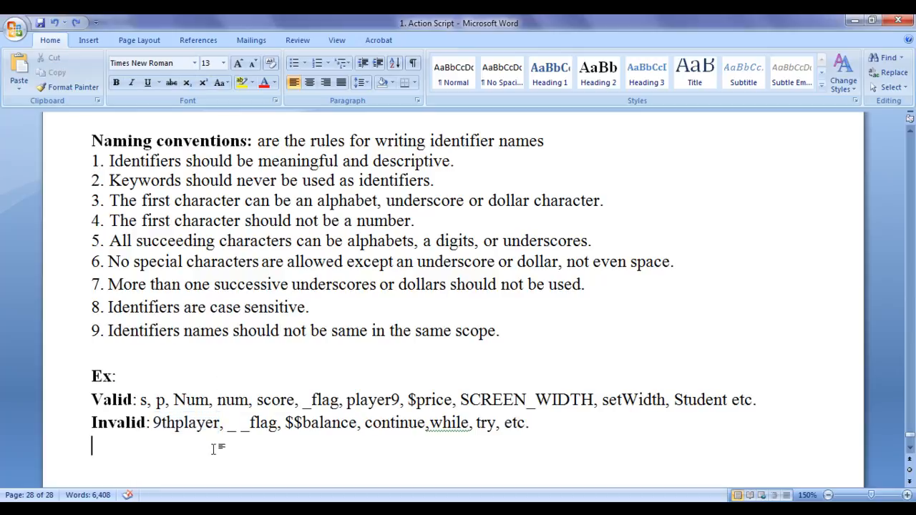
double_click(154, 422)
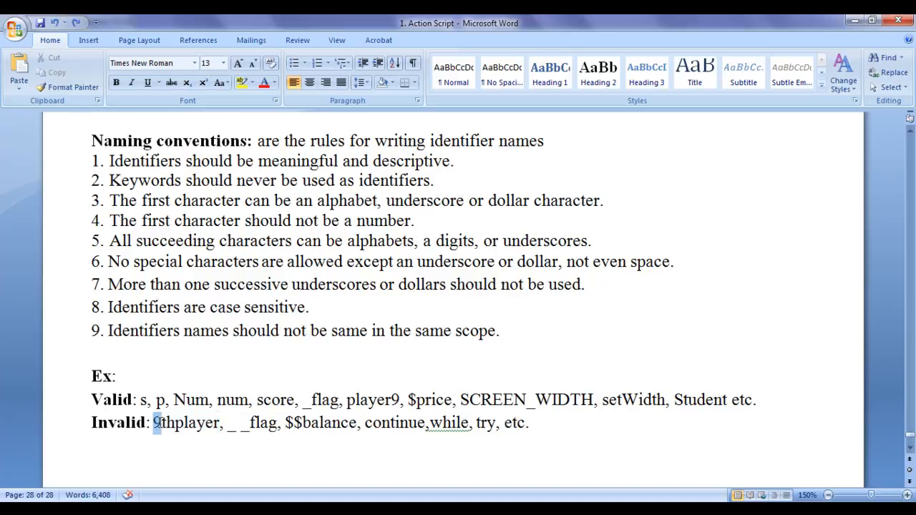
drag(156, 424, 165, 424)
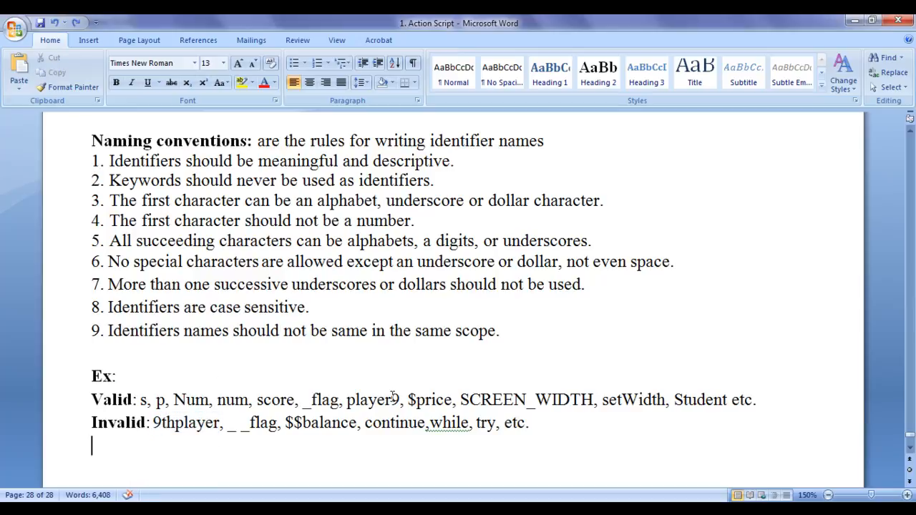
double_click(394, 399)
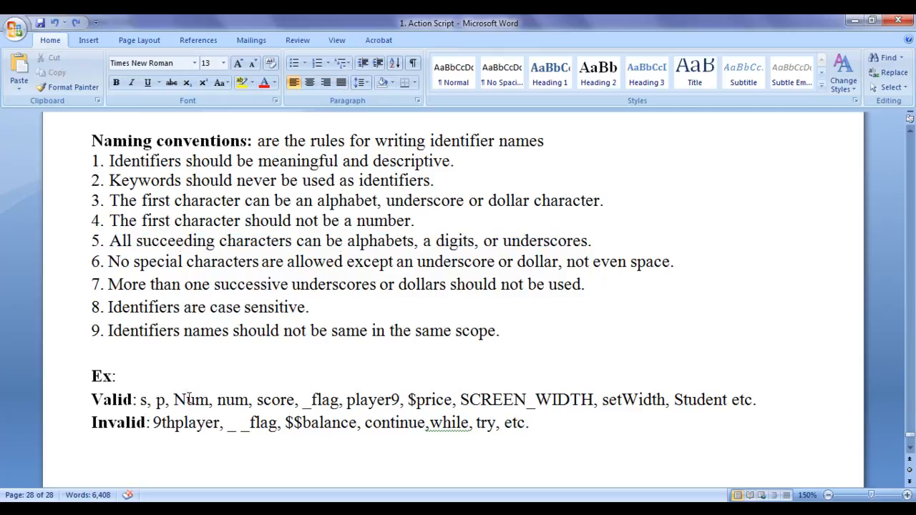
double_click(192, 400)
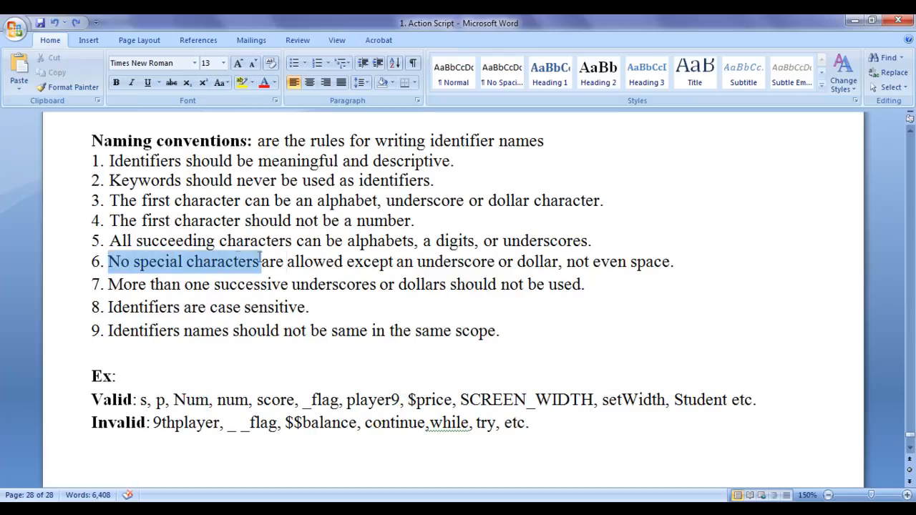
drag(261, 262, 495, 262)
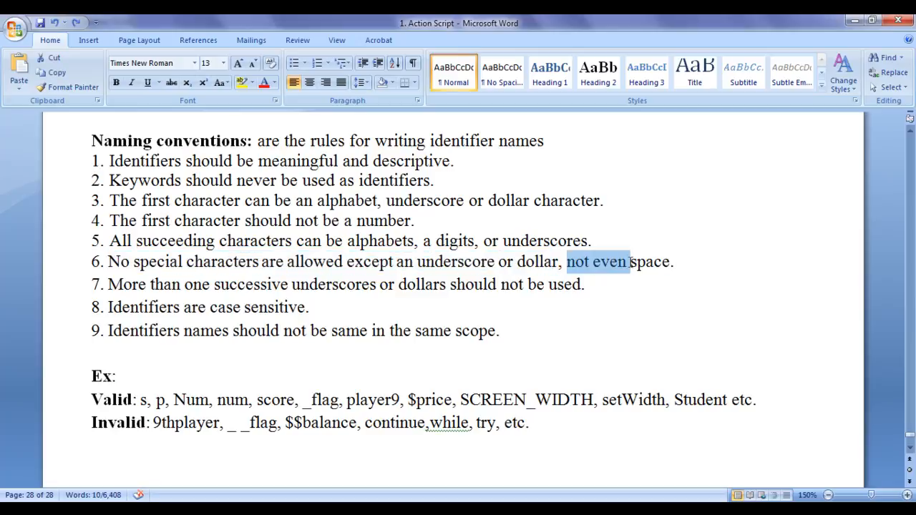
click(309, 306)
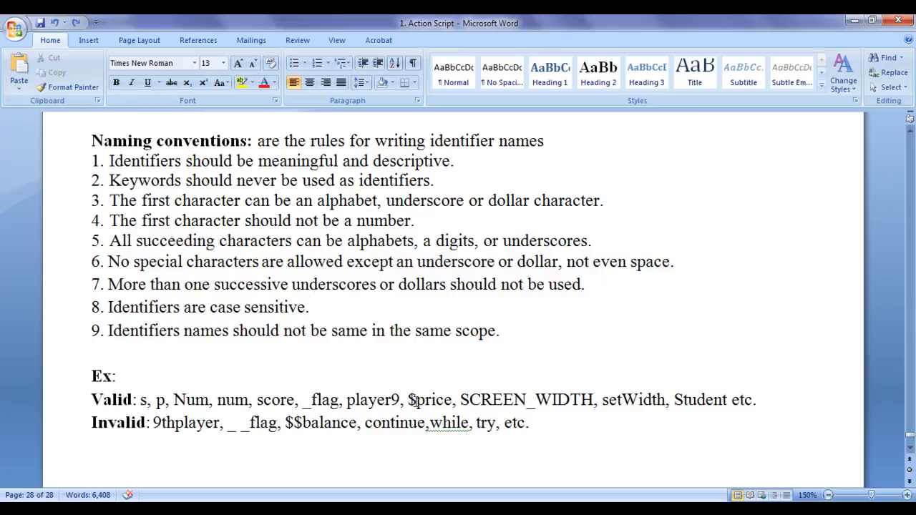
double_click(493, 399)
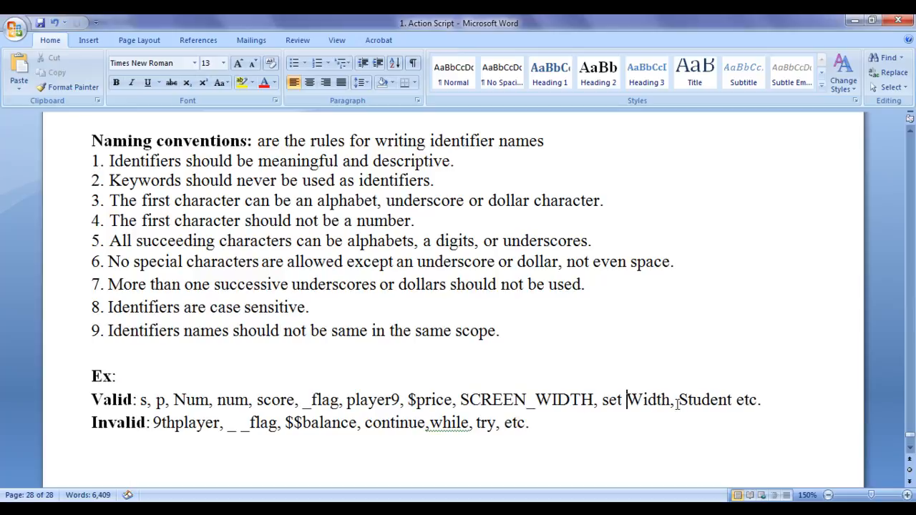
key(Backspace)
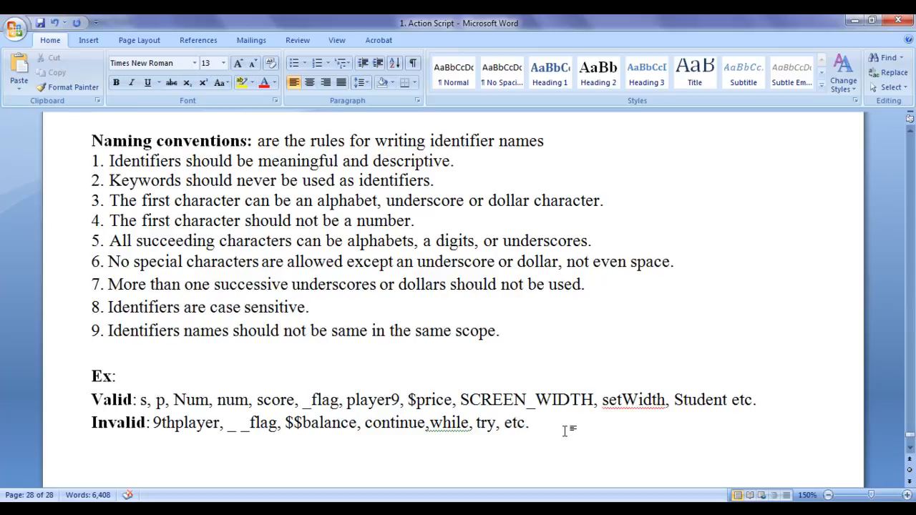
click(529, 422)
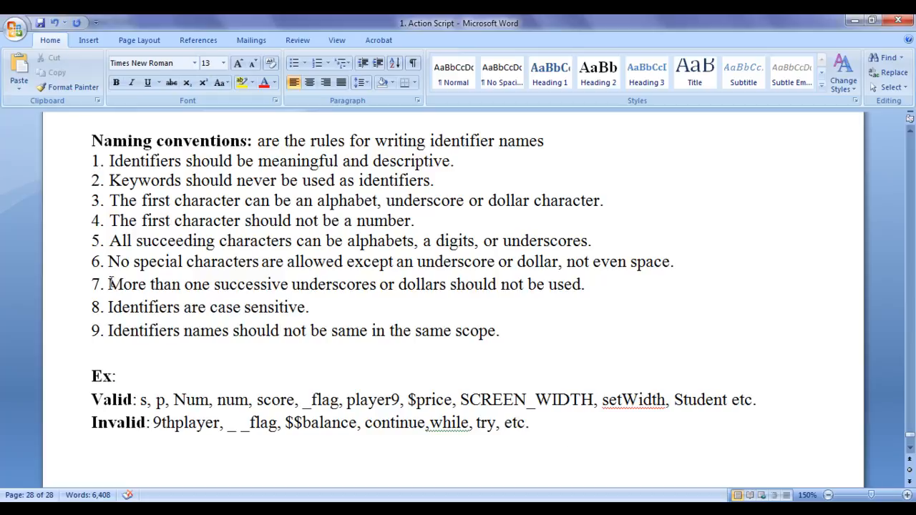
drag(109, 284, 378, 284)
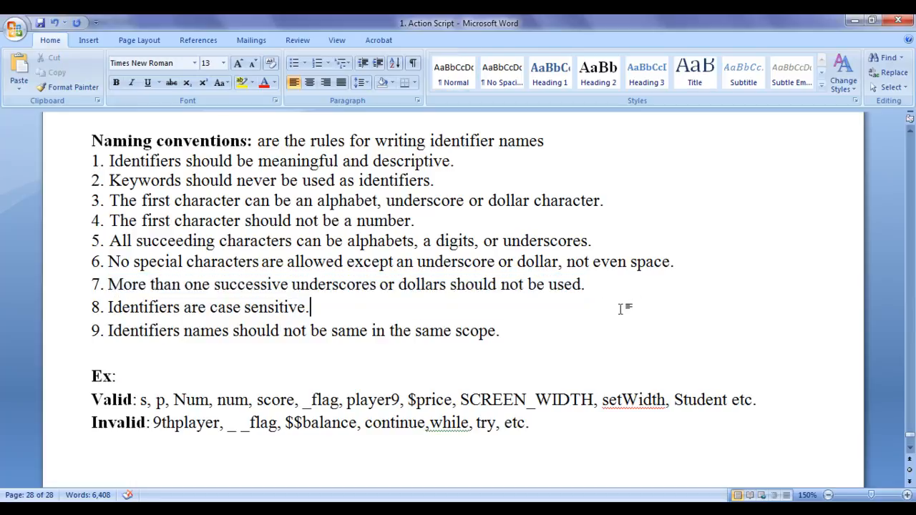
double_click(232, 424)
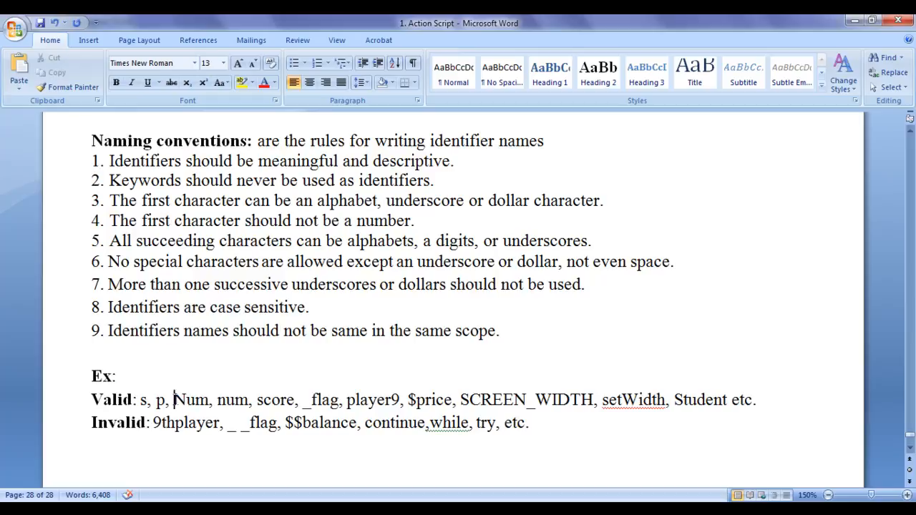
double_click(232, 399)
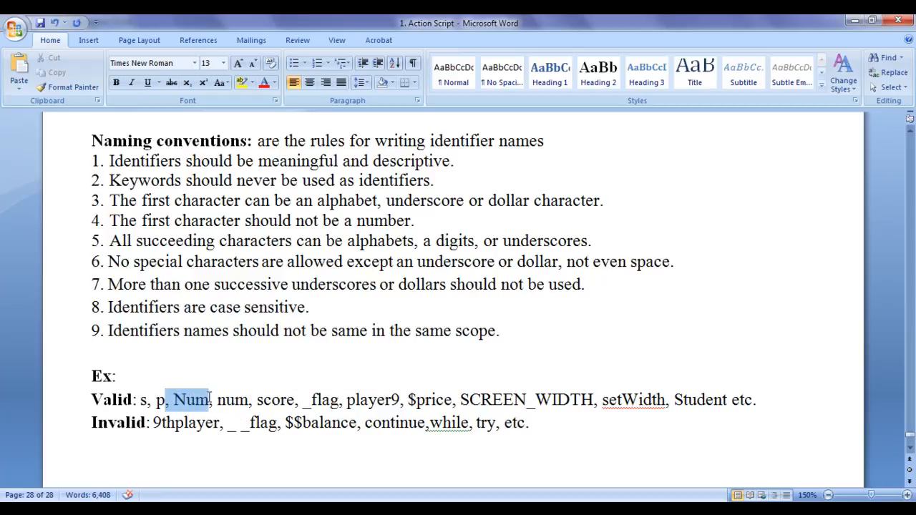
click(212, 399)
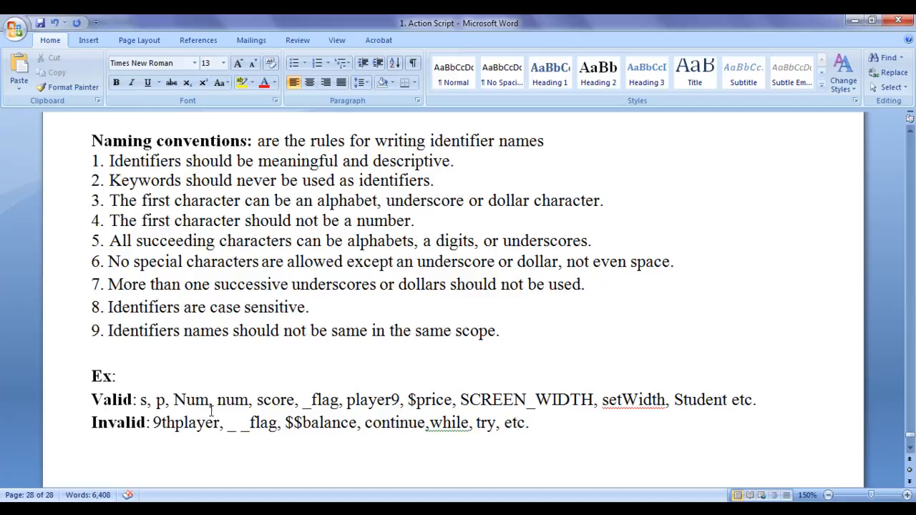
click(217, 423)
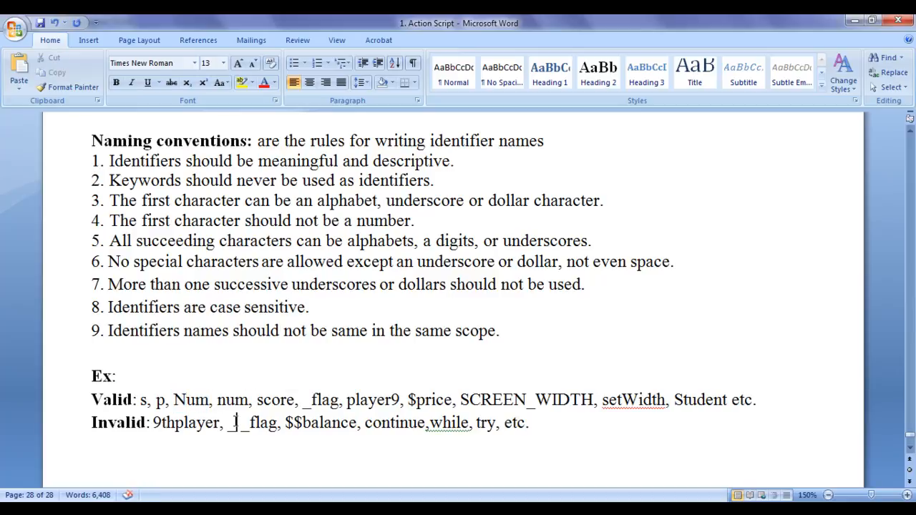
double_click(232, 400)
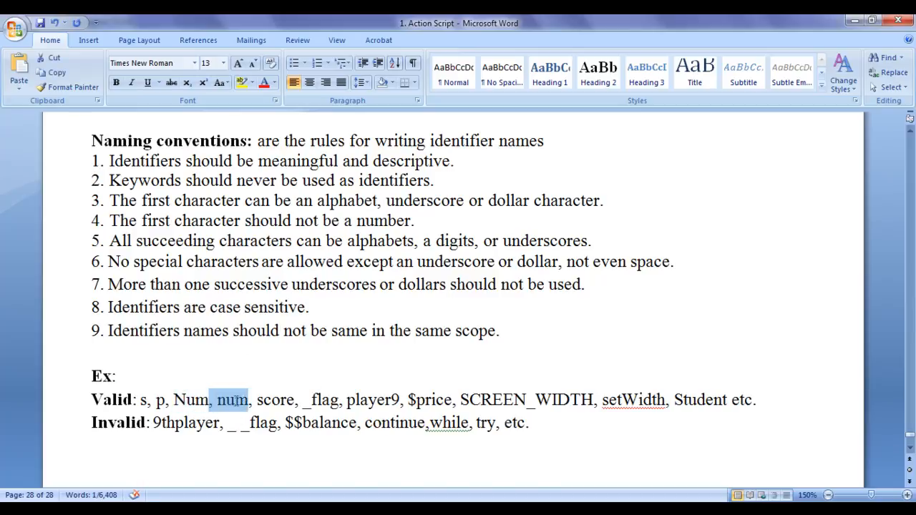
click(229, 400)
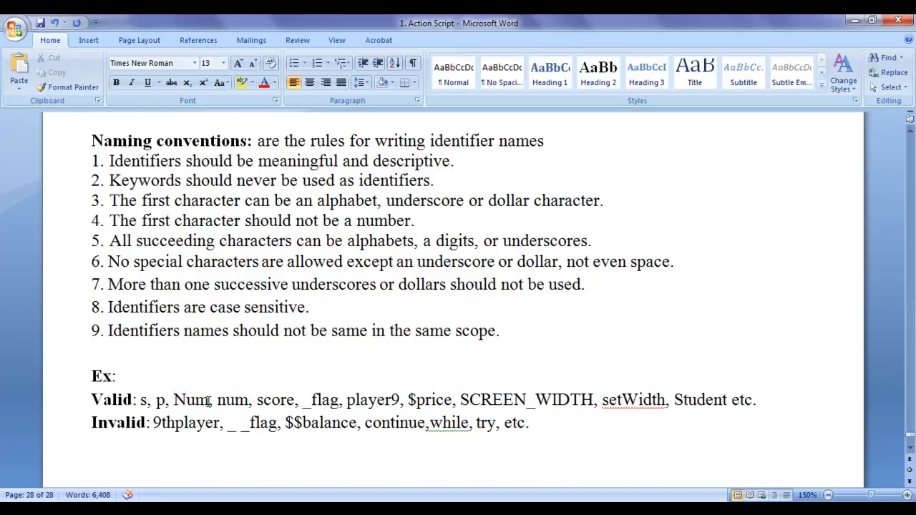
double_click(232, 400)
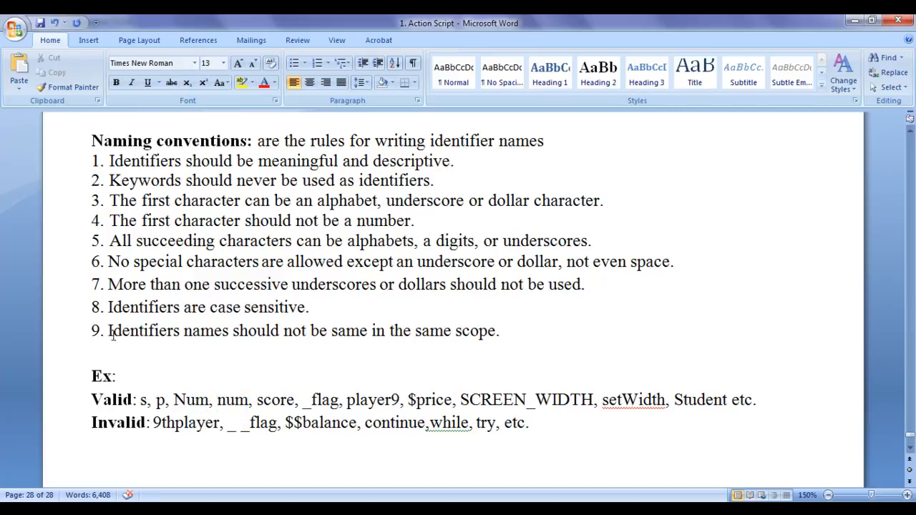
double_click(207, 331)
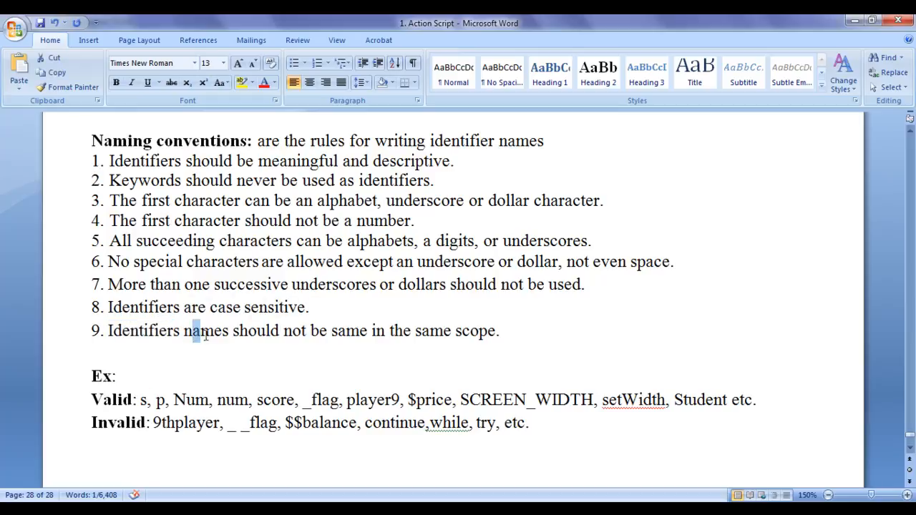
drag(234, 330, 370, 330)
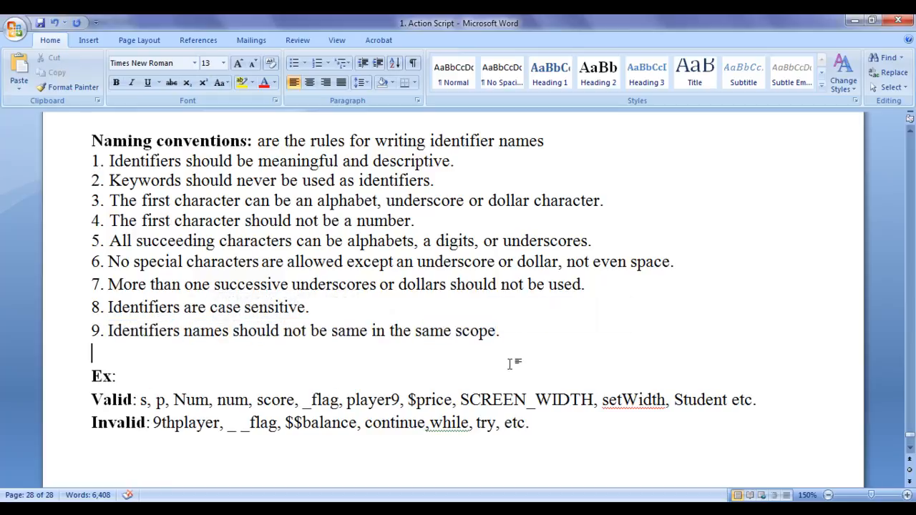
drag(416, 331, 498, 331)
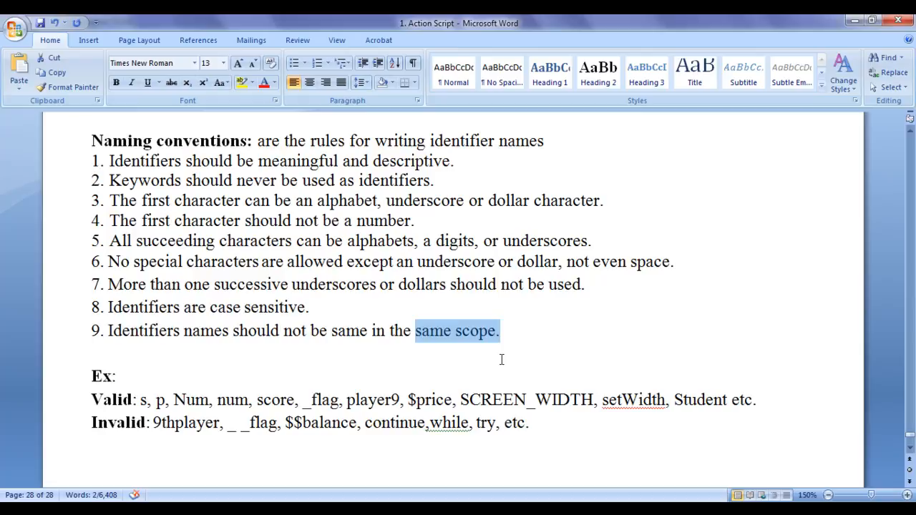
double_click(134, 331)
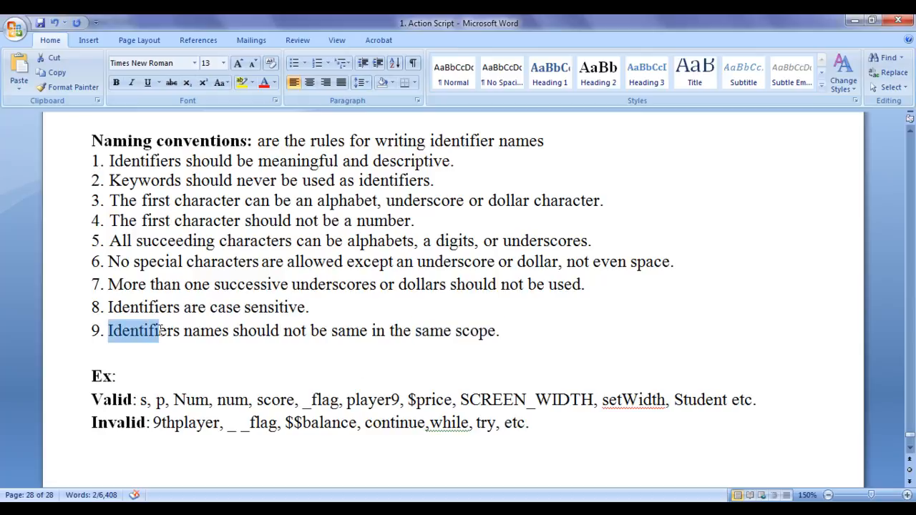
drag(157, 331, 231, 331)
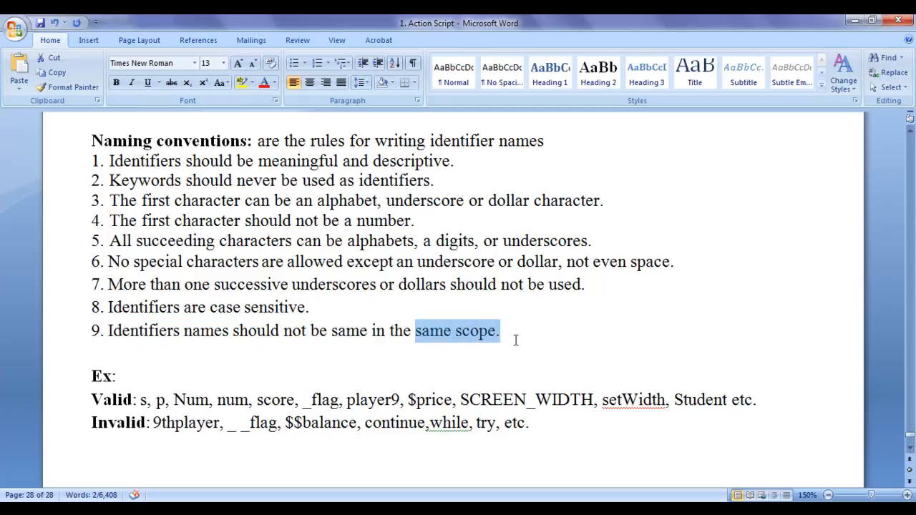
mouse_move(523, 358)
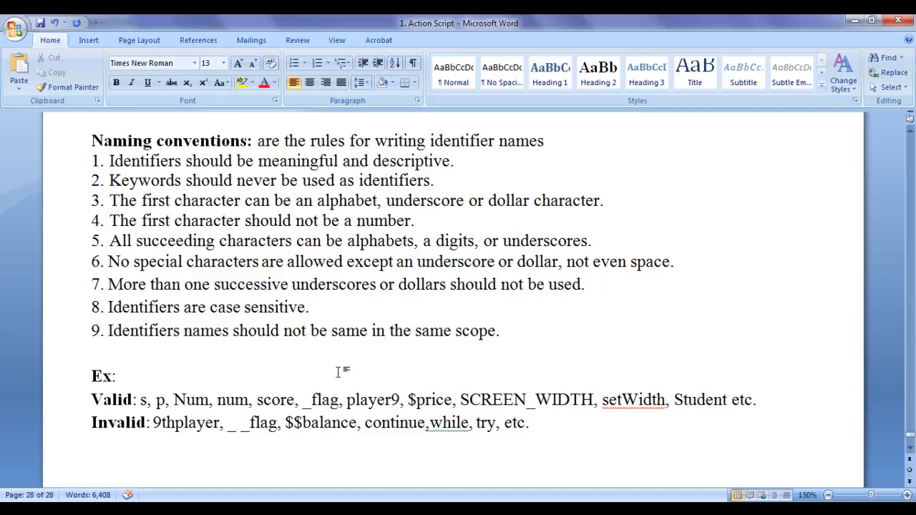
drag(91, 140, 252, 140)
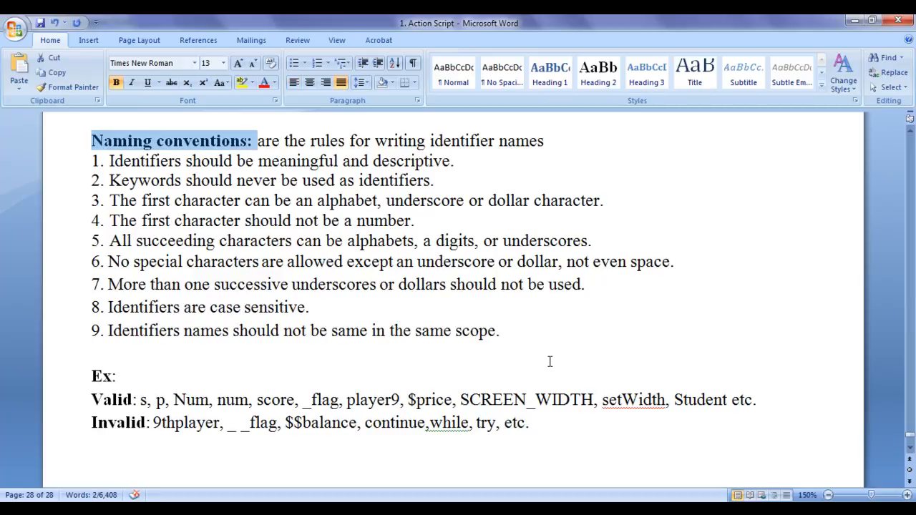
drag(255, 140, 498, 331)
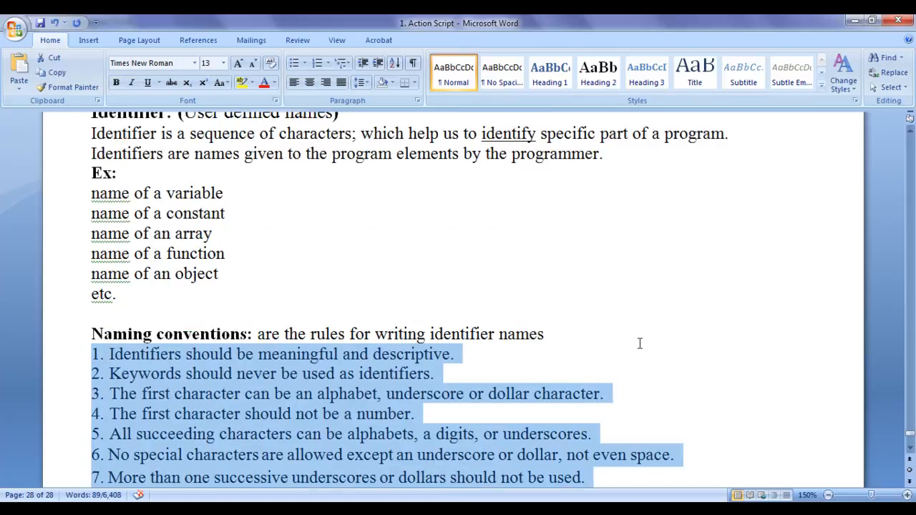
mouse_move(504, 373)
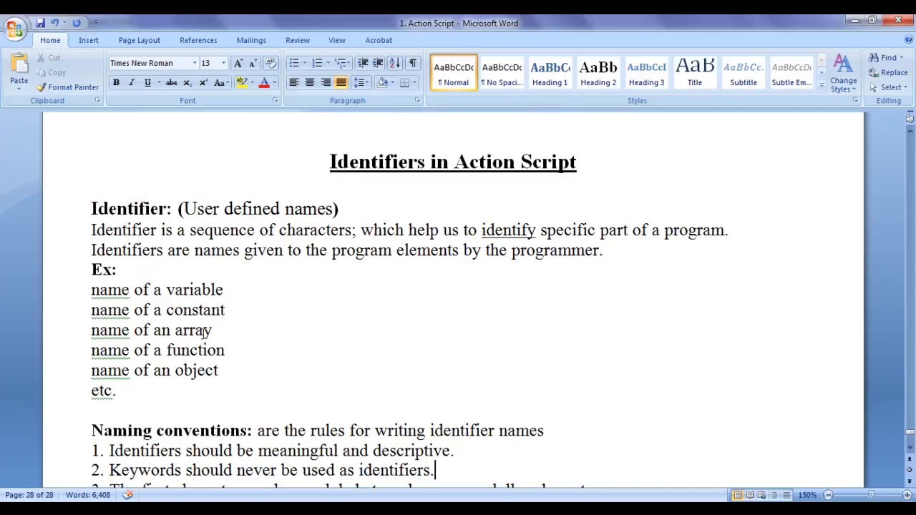
mouse_move(504, 369)
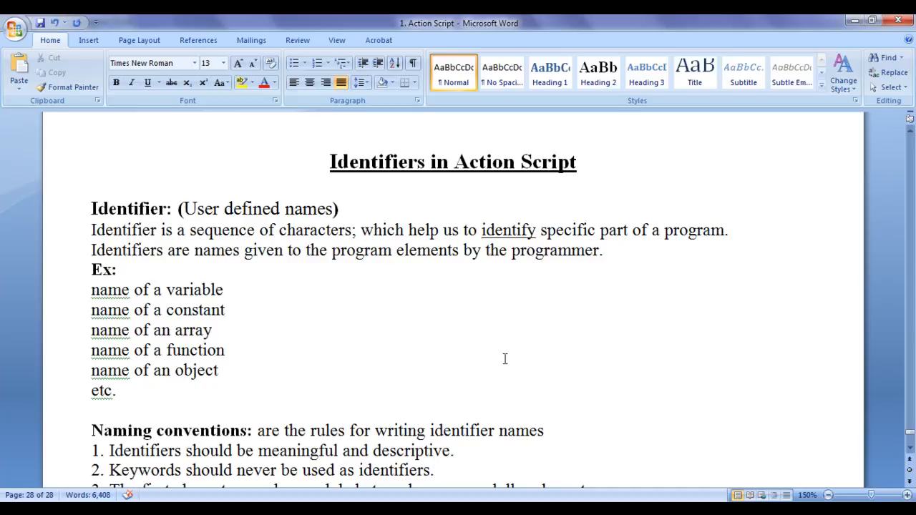
click(436, 469)
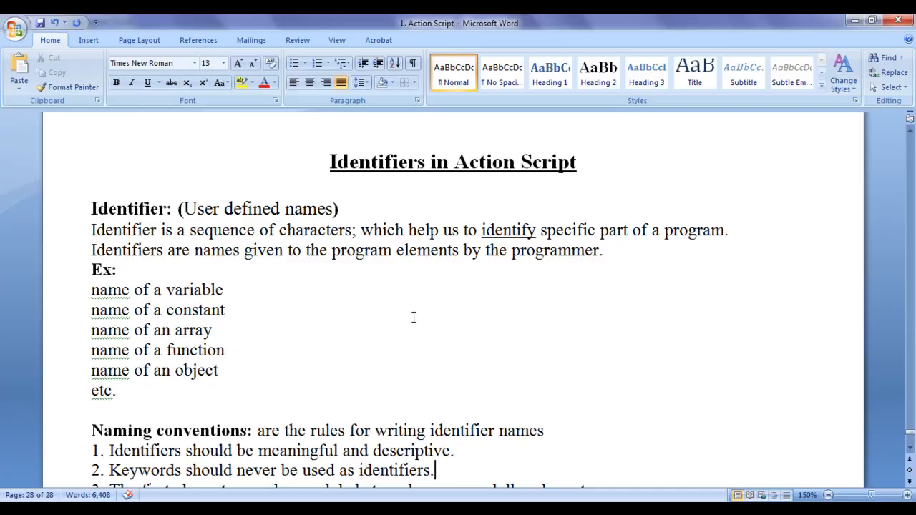
scroll(down, 3)
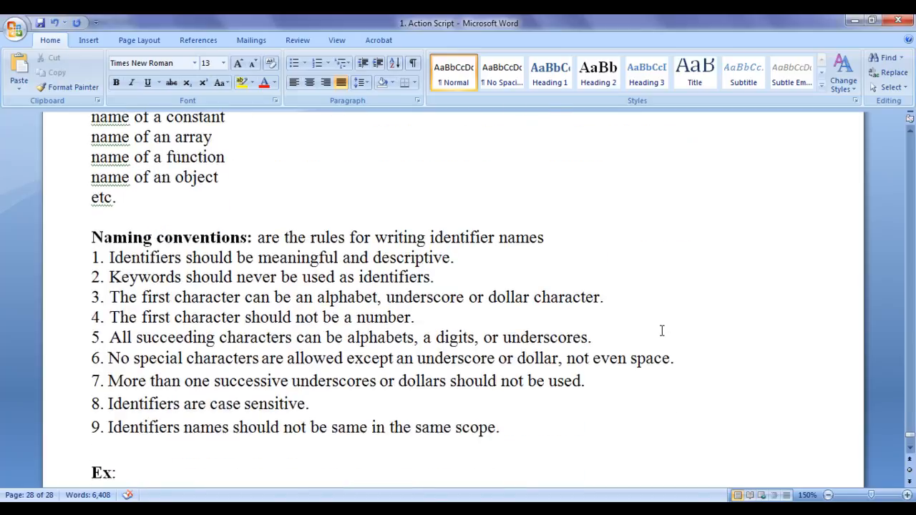